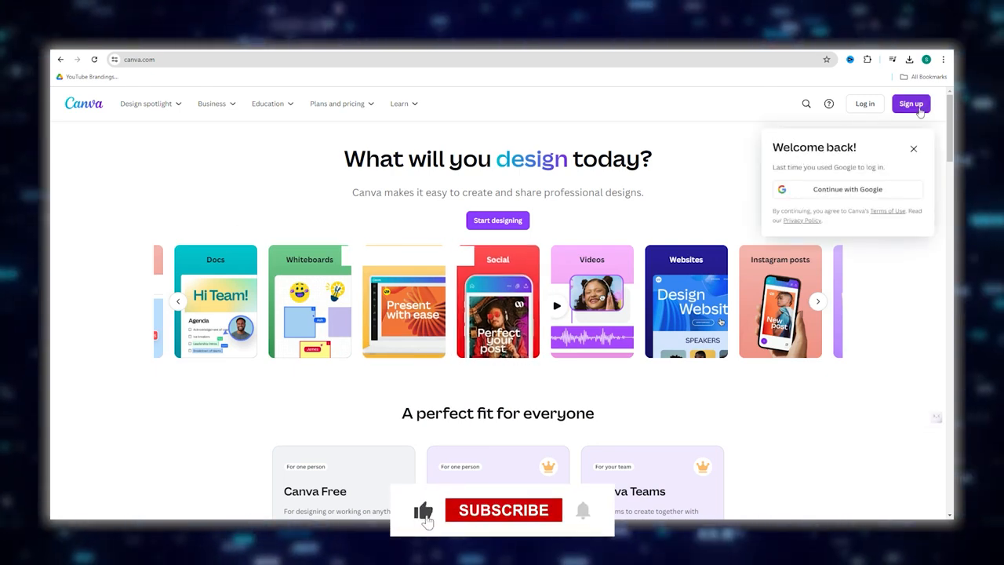
Sign in, browse book-themed template results, then return to the Home dashboard.
left_click(847, 188)
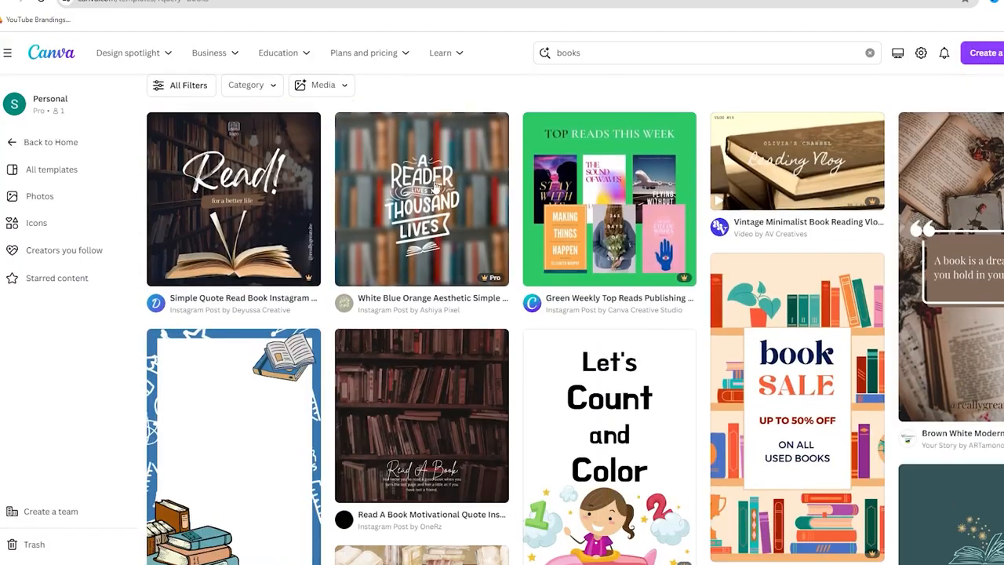
scroll("down", 3)
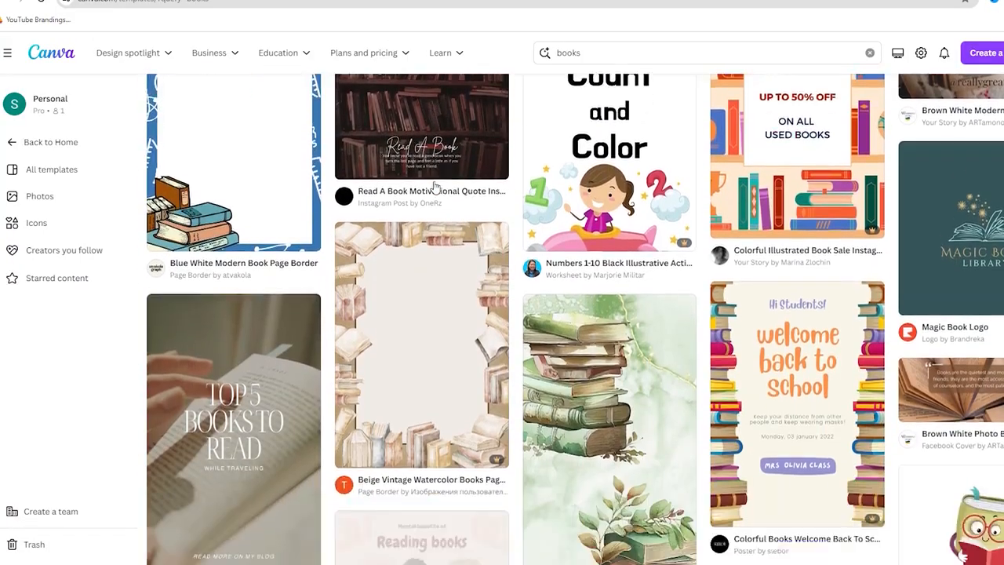
left_click(41, 141)
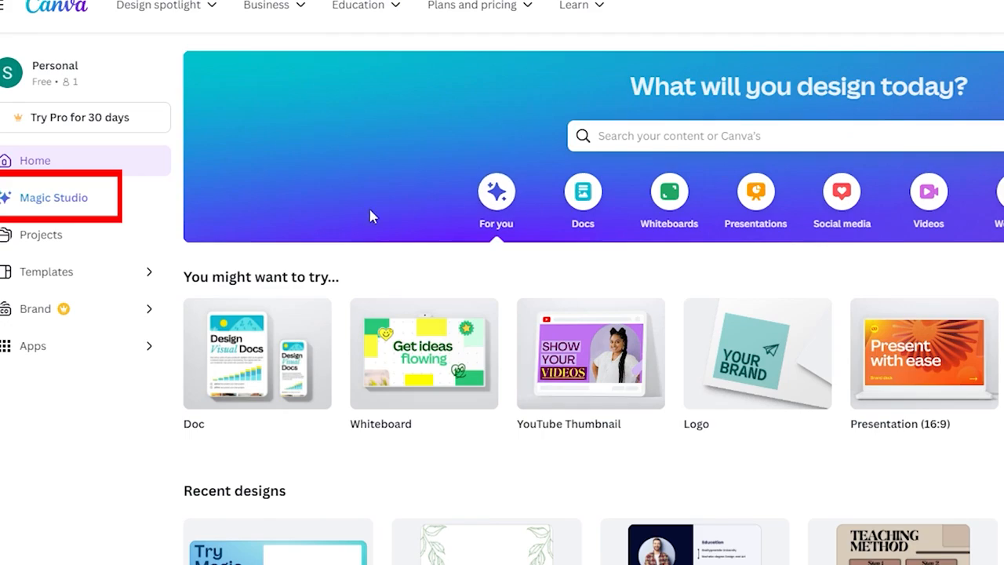
View Magic Studio's Text to Image intro, then search the apps directory for 'Speed Painter'.
left_click(54, 198)
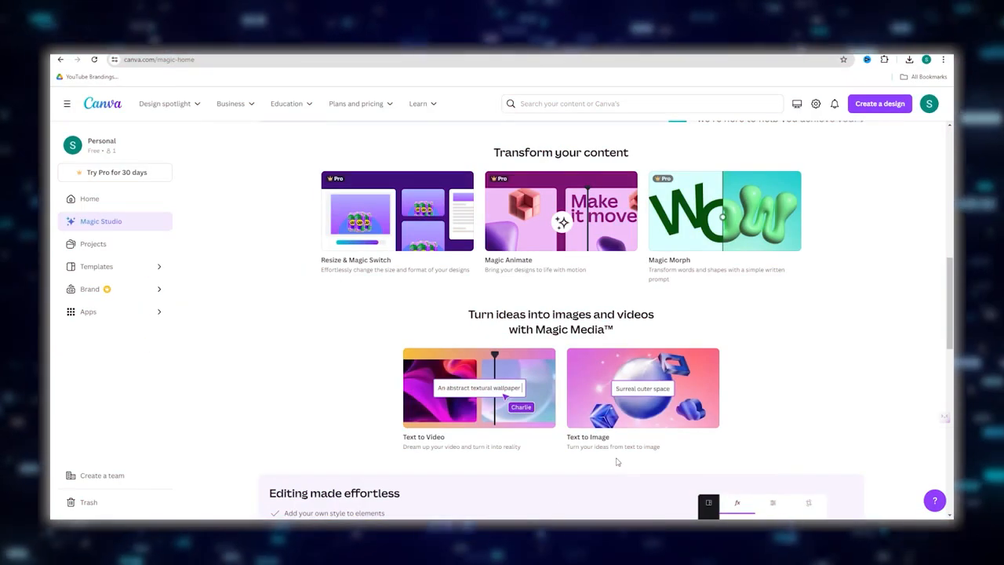
left_click(643, 388)
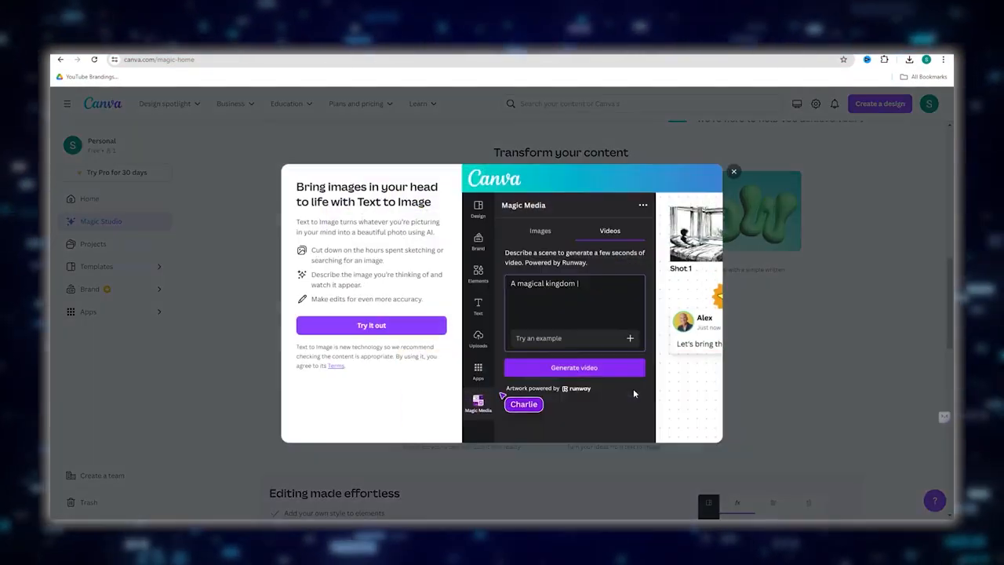
left_click(574, 367)
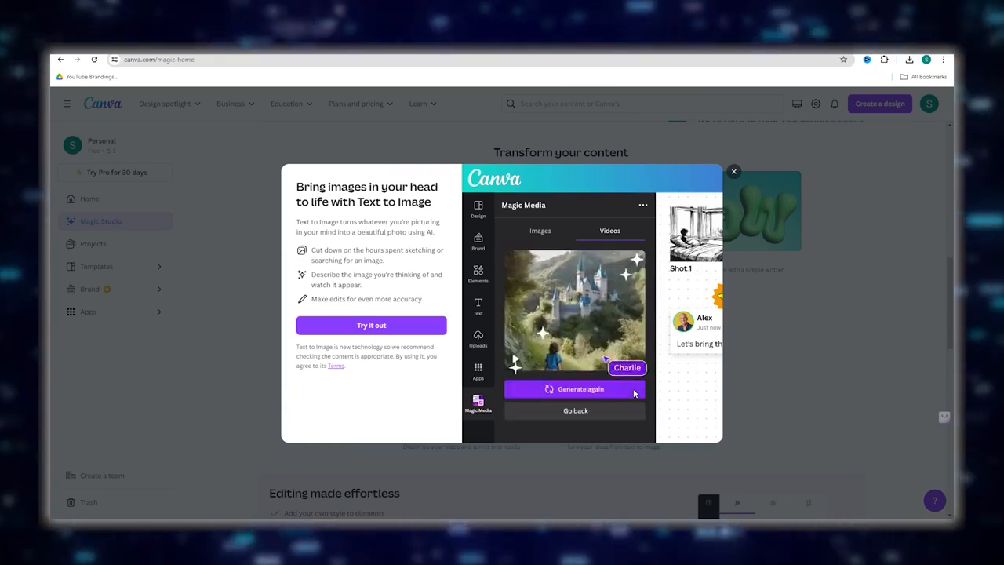
left_click(734, 171)
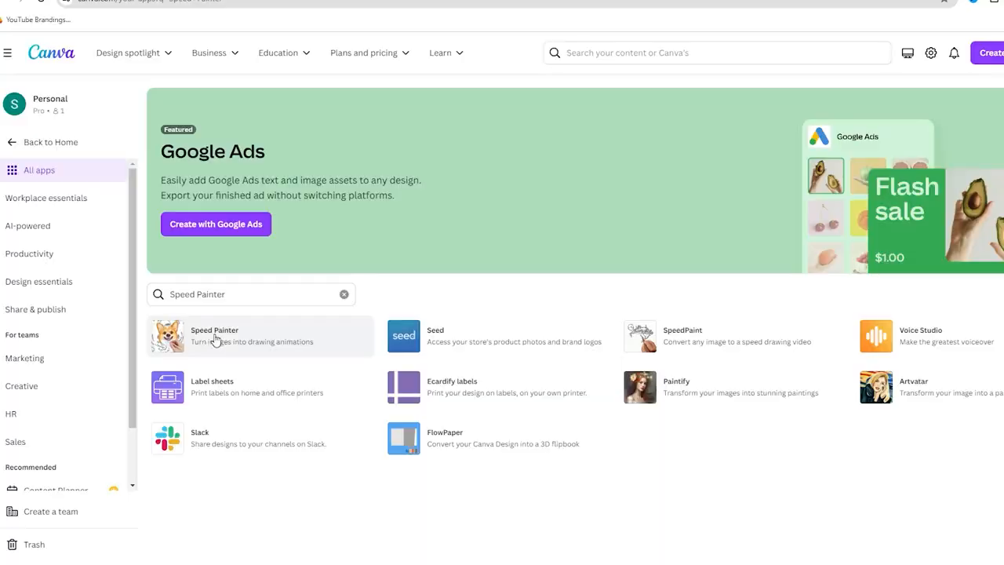
Review Speed Painter's app details and the design pages, then bring up Magic Media beside the blank page.
left_click(213, 336)
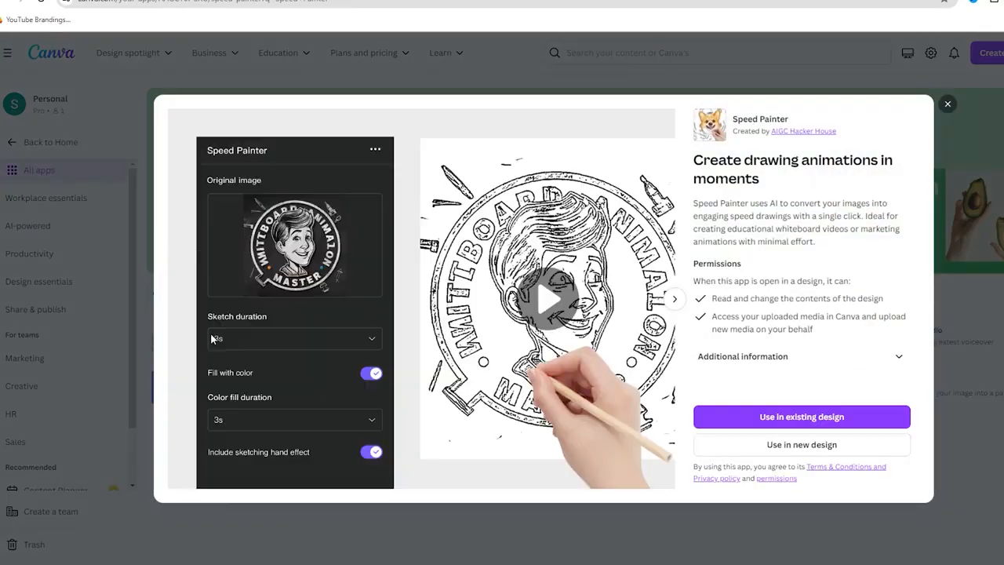
left_click(800, 417)
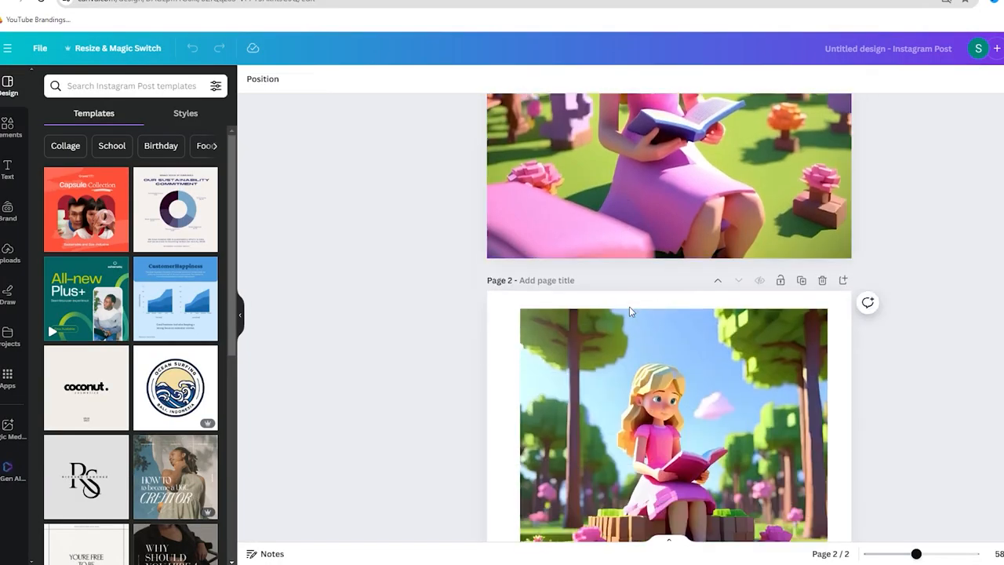
scroll("down", 3)
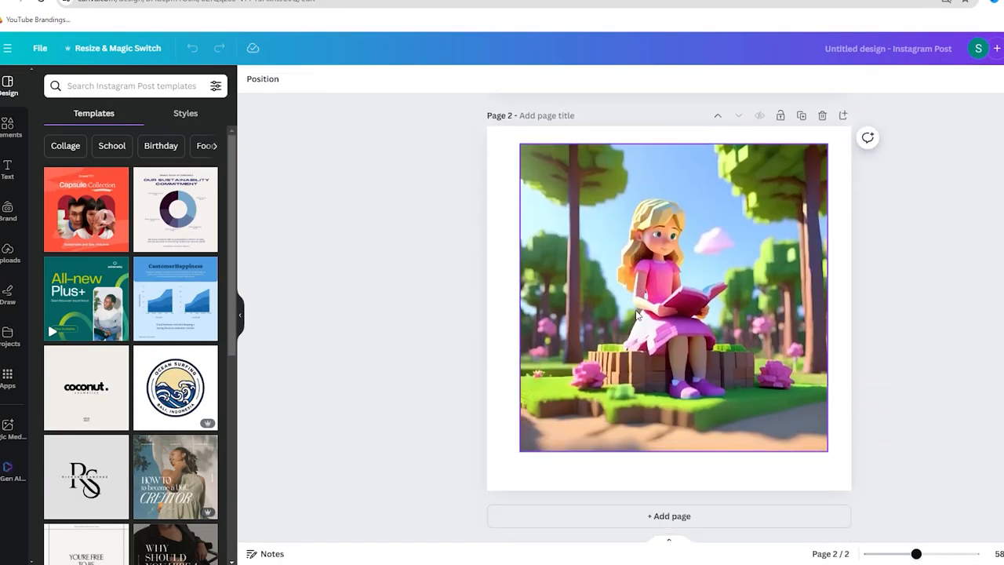
scroll("up", 3)
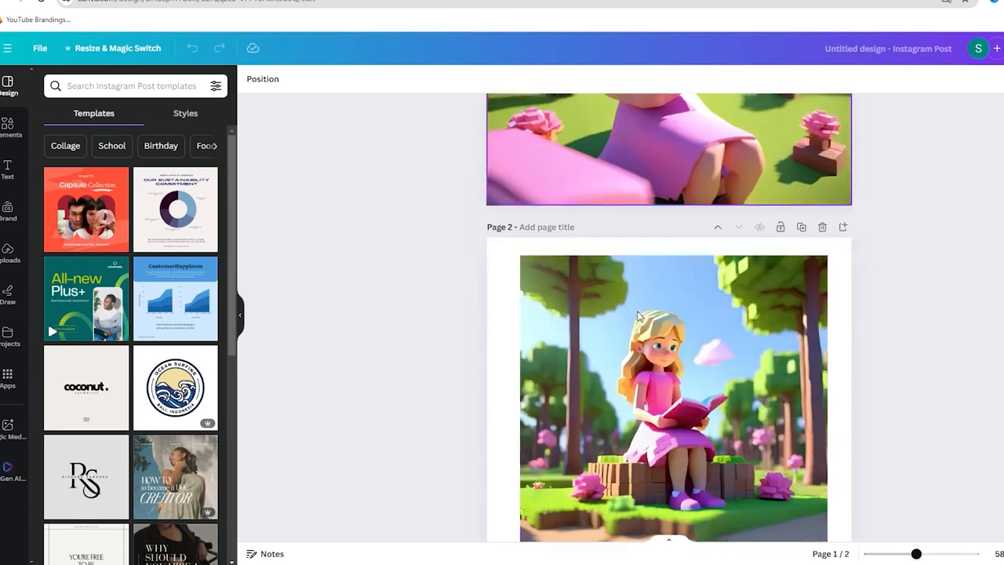
left_click(11, 426)
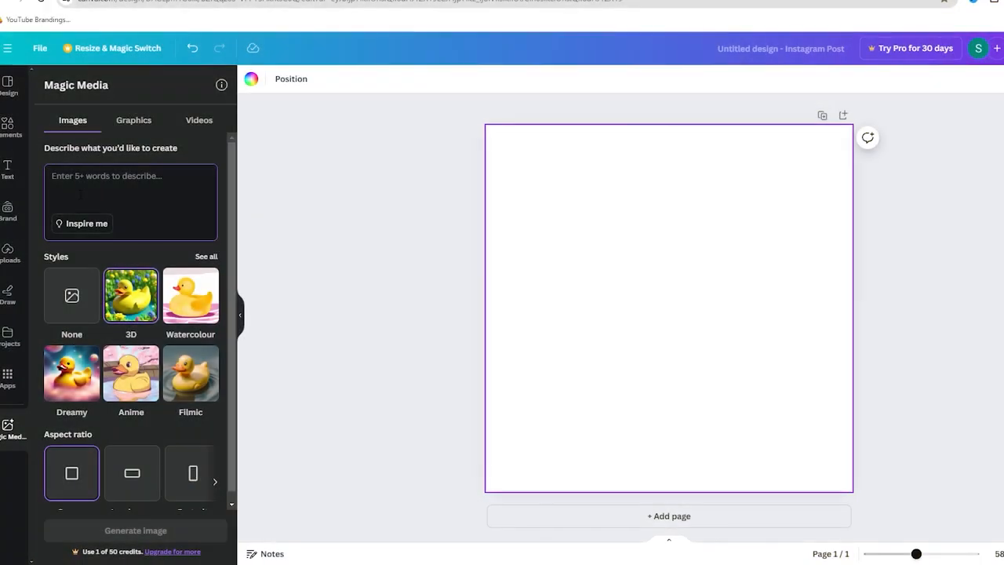
Generate images from the prompt 'named Mina, a 9 year old girl with wavy blonde hair and a pink dress, she is flying a...'.
type("named Mina, a 9 year old girl with wavy blonde hair and a pink dress, she is flying a kite in the field 3D pixar animation")
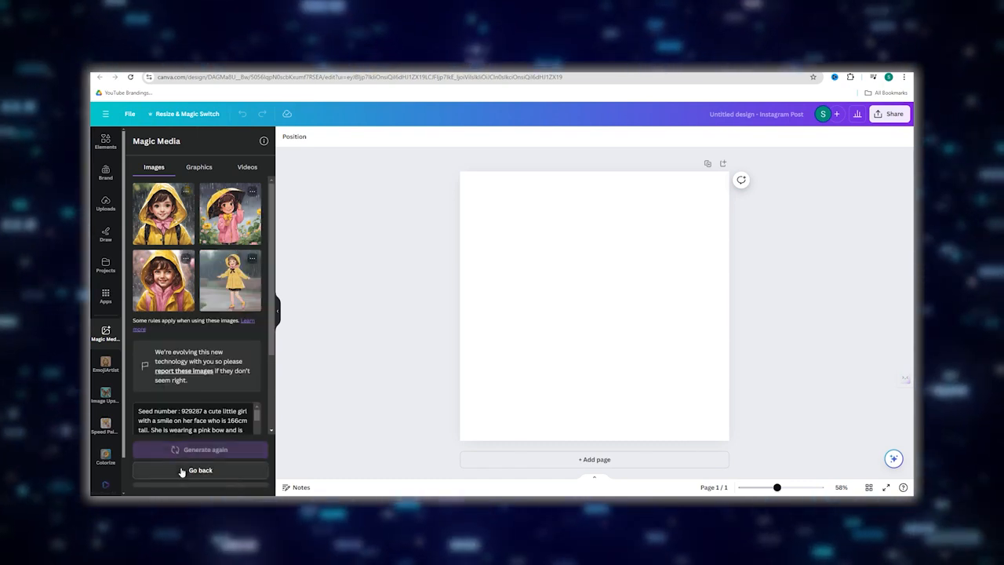
left_click(201, 448)
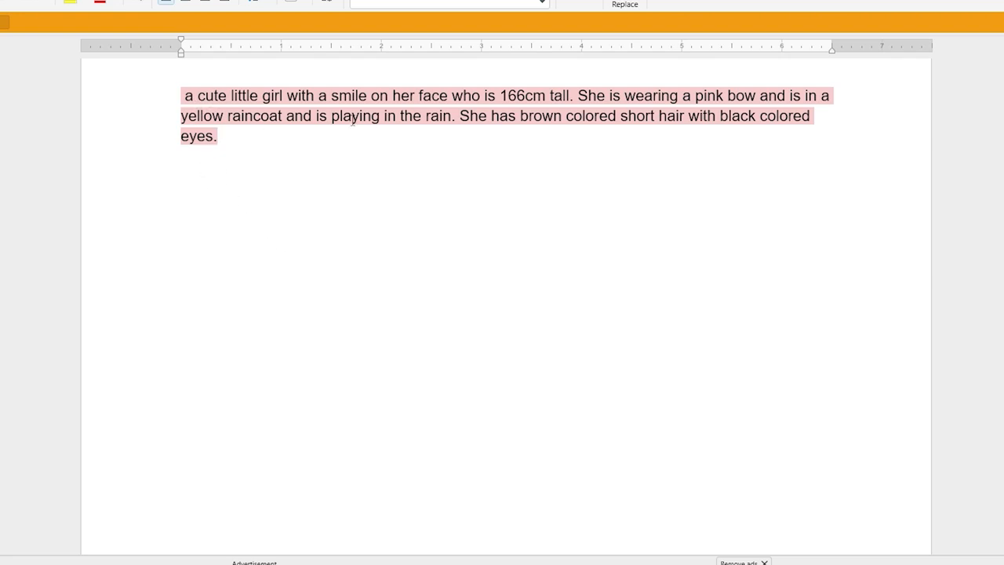
mouse_move(749, 111)
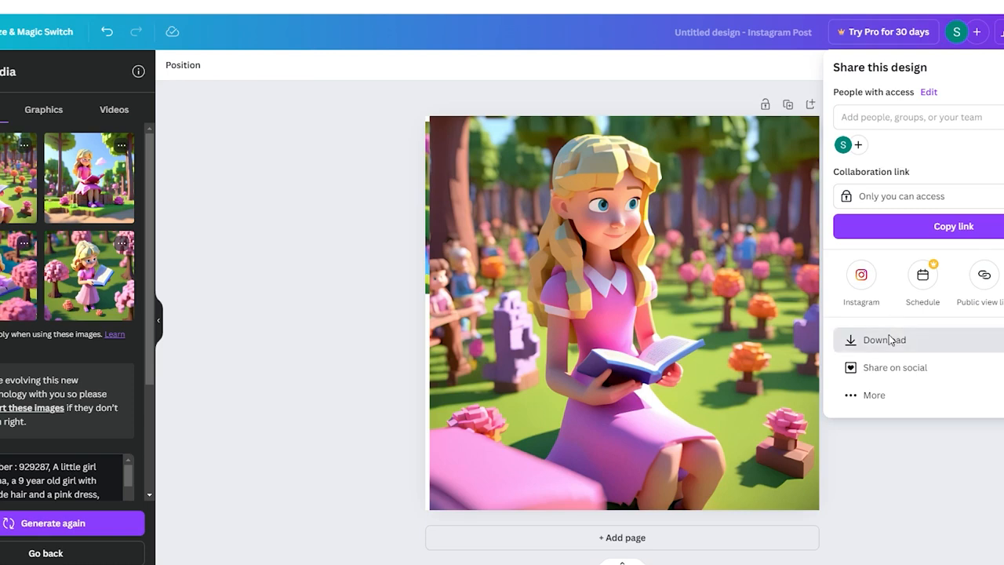
Start the download, then stretch the raincoat-girl image with its handles until it covers page 2.
left_click(885, 339)
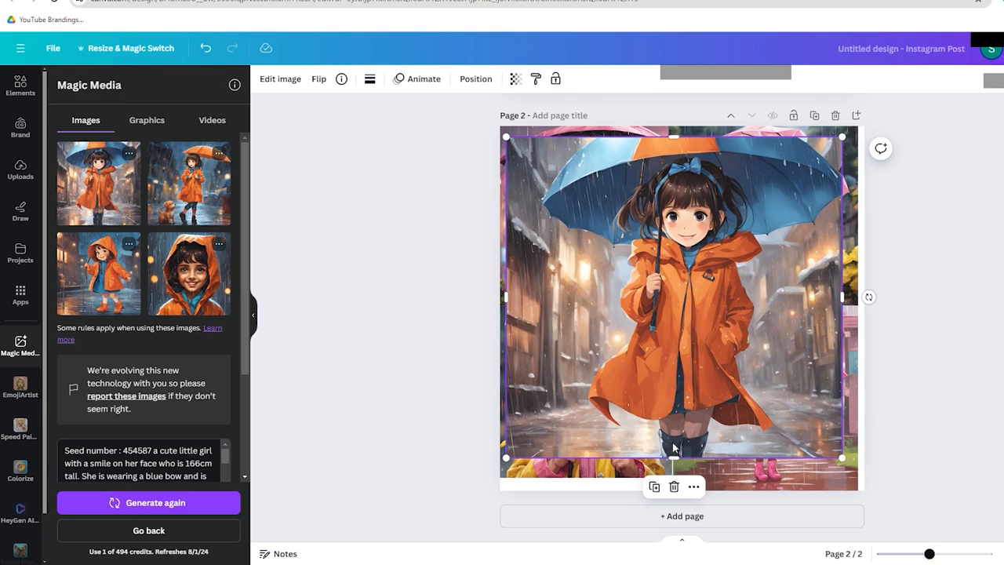
left_click_drag(673, 458, 689, 487)
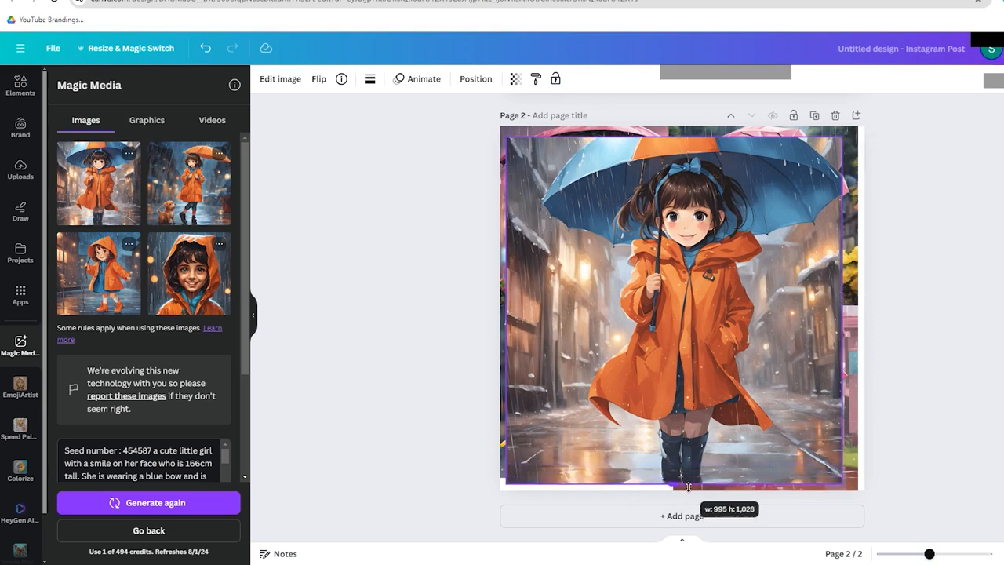
left_click_drag(681, 486, 680, 131)
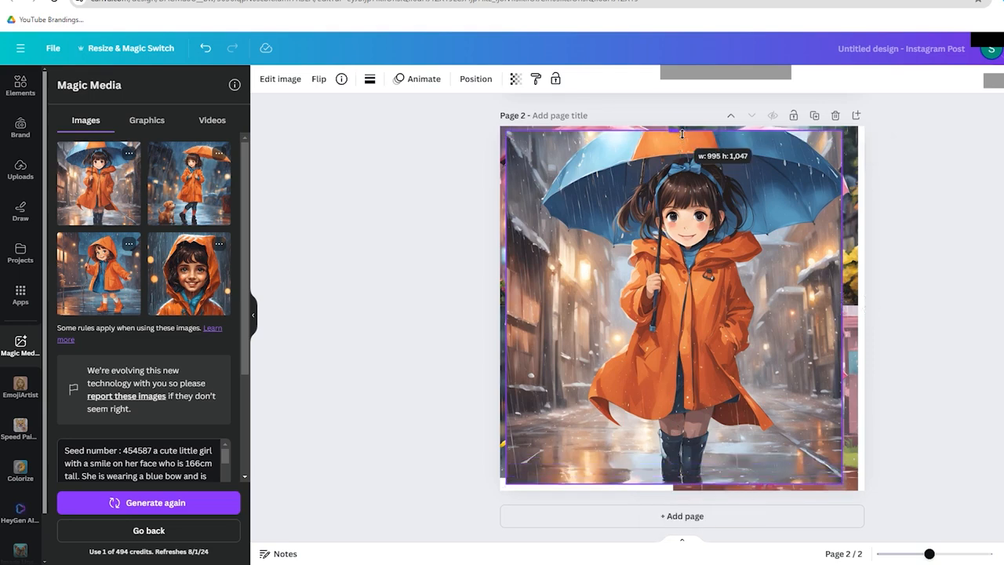
left_click_drag(859, 310, 864, 311)
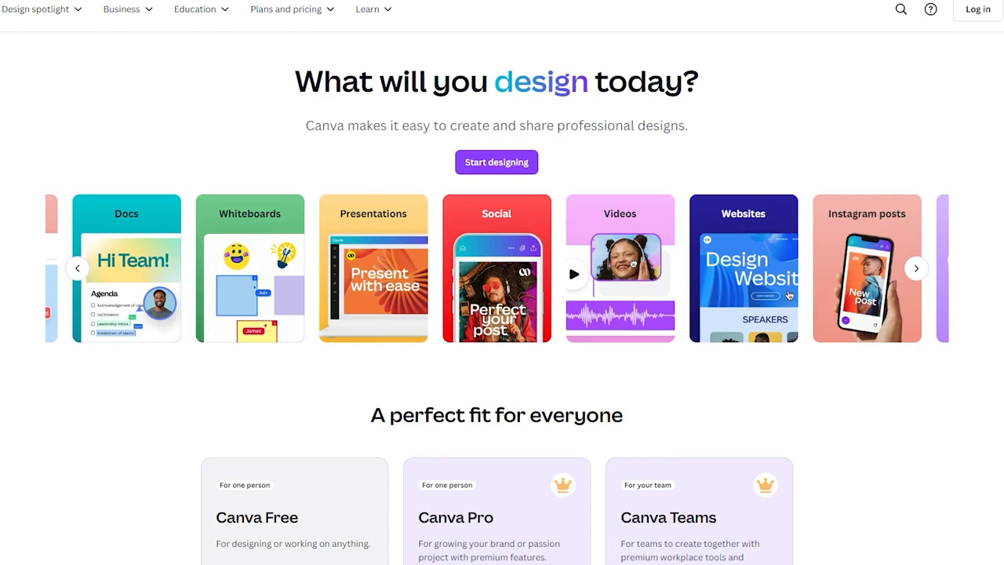
Find the Colorize app in the apps directory and view its details.
scroll("down", 3)
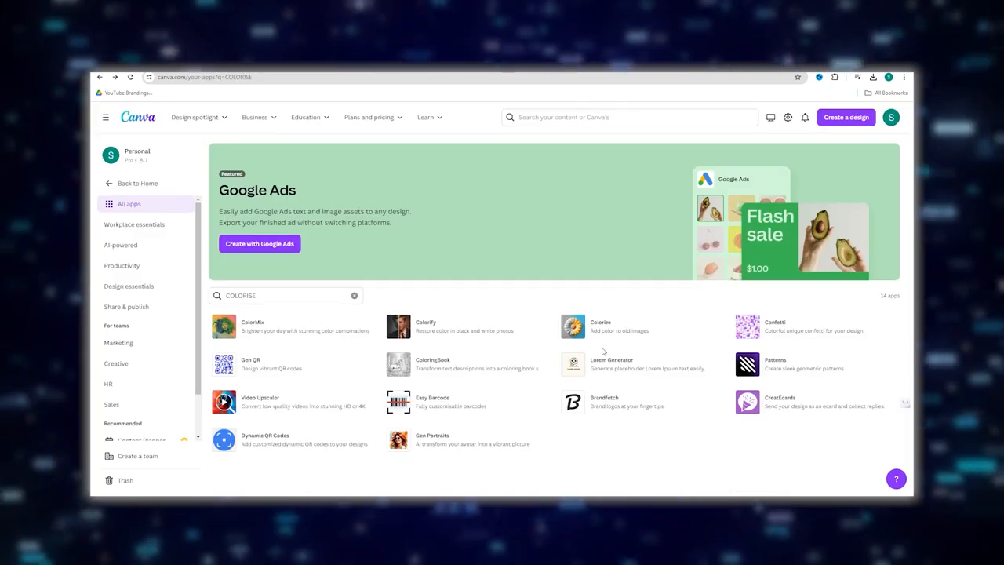
left_click(600, 324)
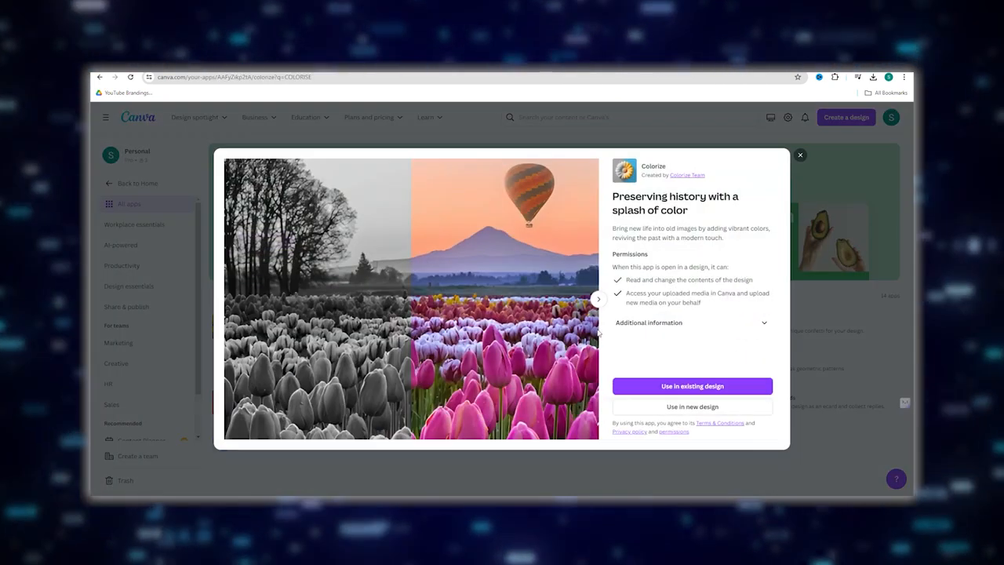
left_click(691, 406)
type("canva")
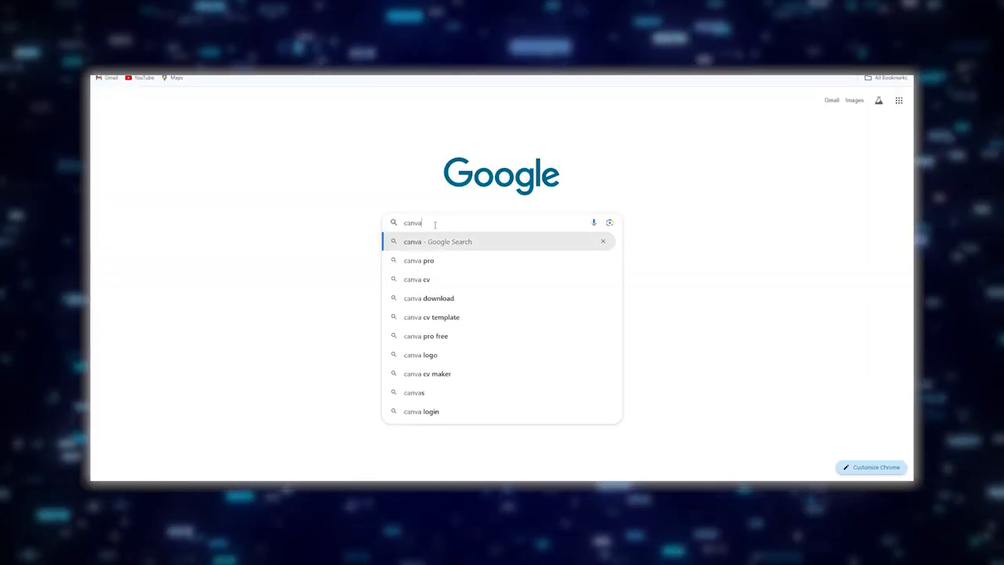
Run the Google search for 'canva' and go to canva.com from the results.
key("Return")
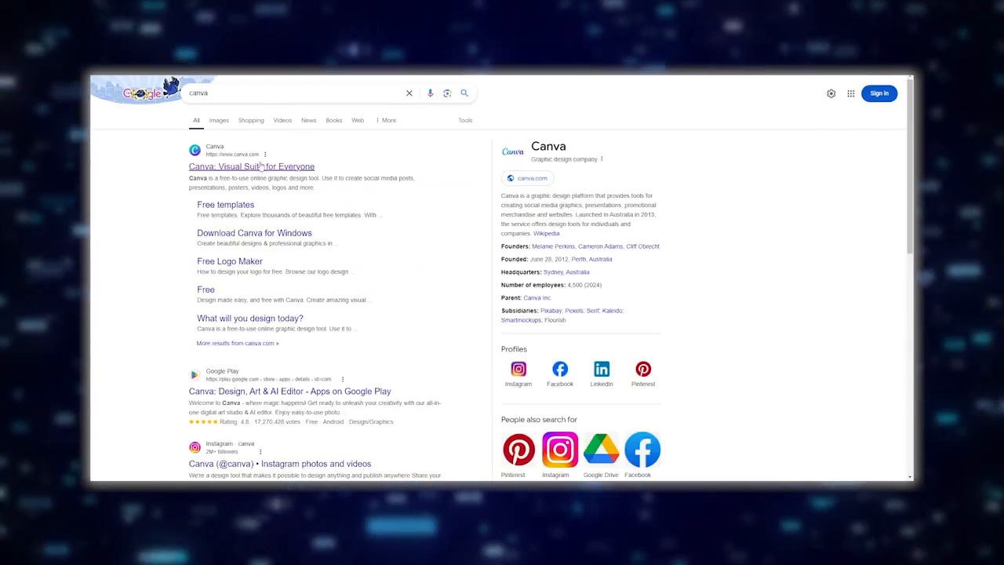
left_click(251, 166)
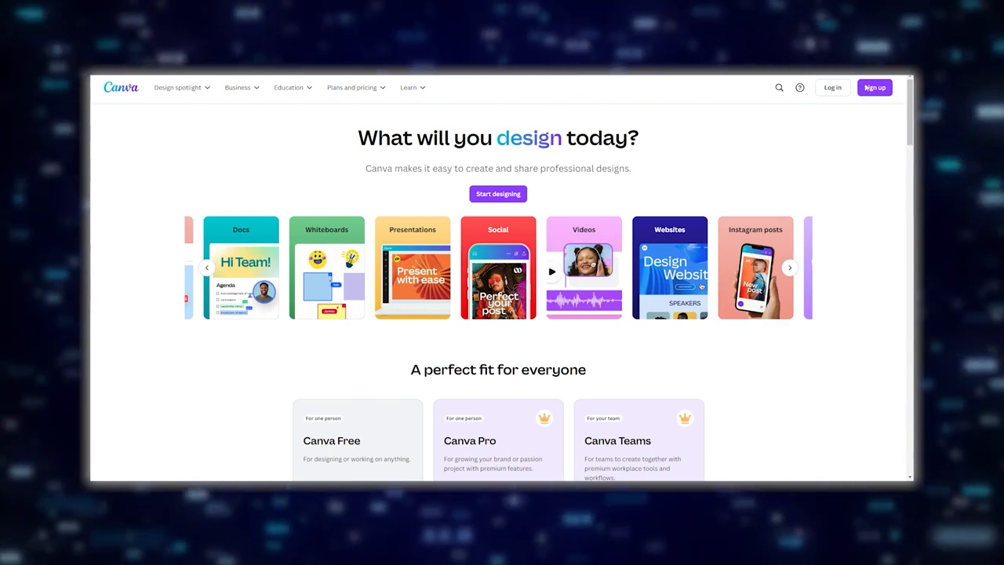
Reach the Canva Pro overview page via the plans and pricing options.
left_click(874, 87)
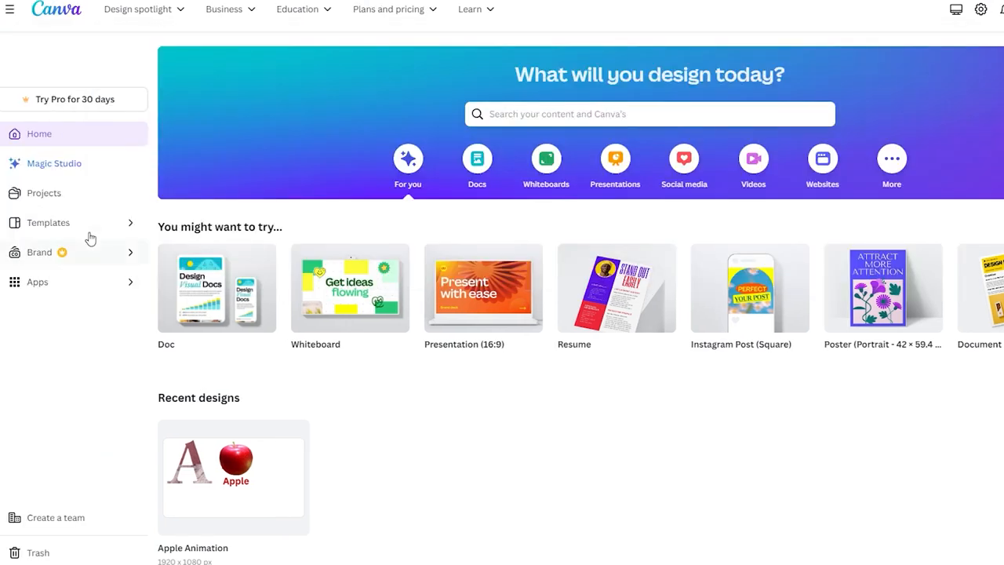
mouse_move(72, 113)
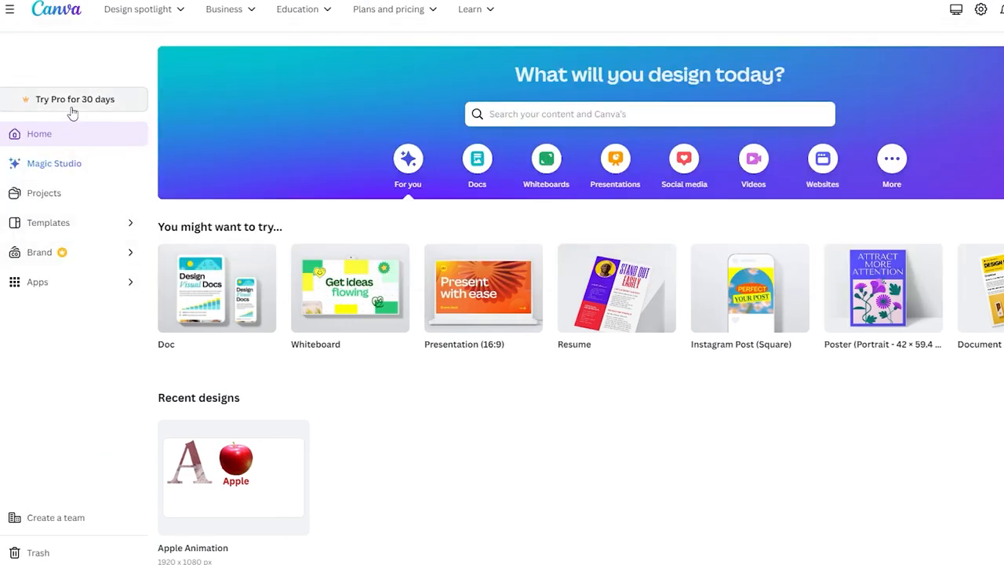
left_click(389, 9)
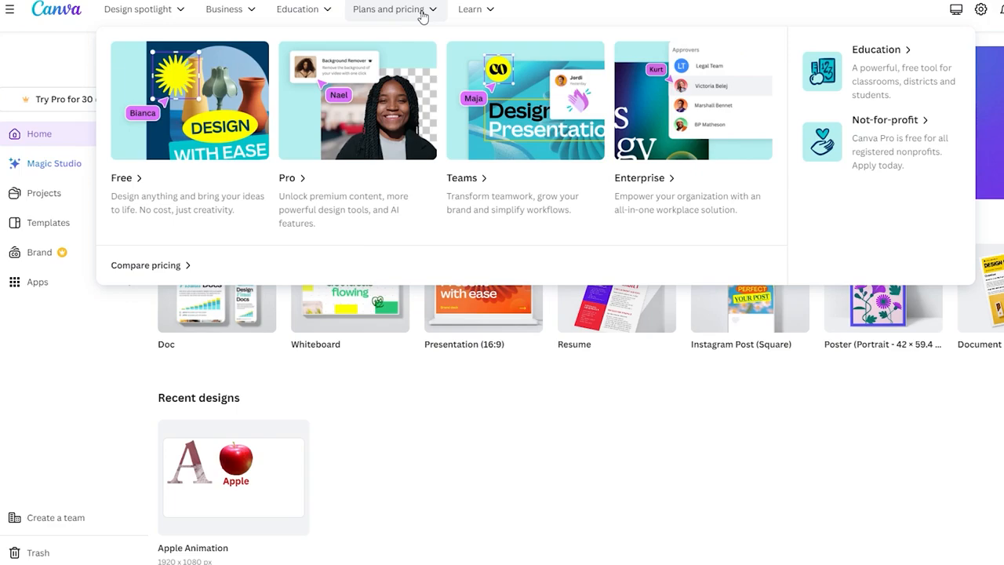
left_click(286, 178)
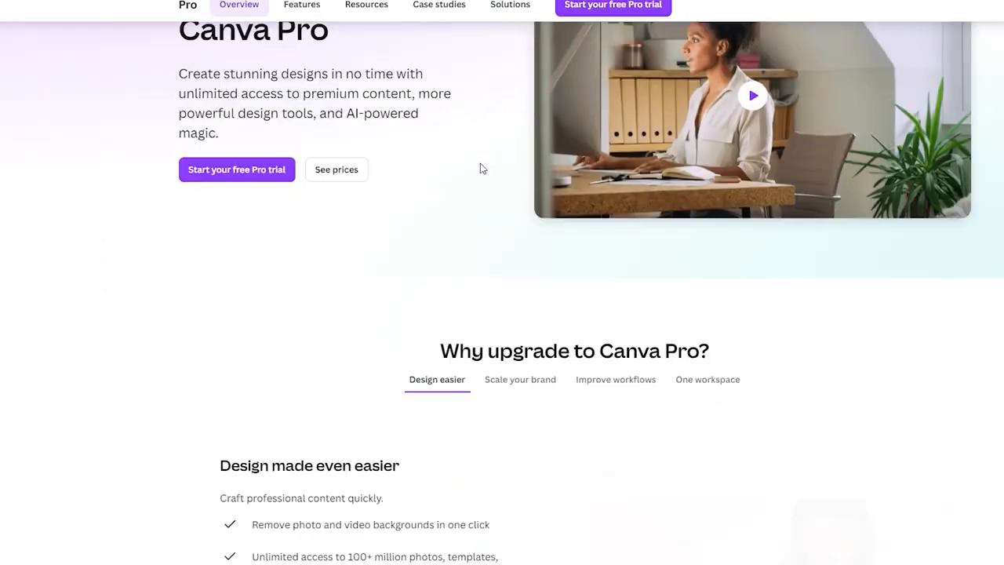
Review the Magic tools and Free vs Pro pricing cards, then return to the top.
scroll("down", 3)
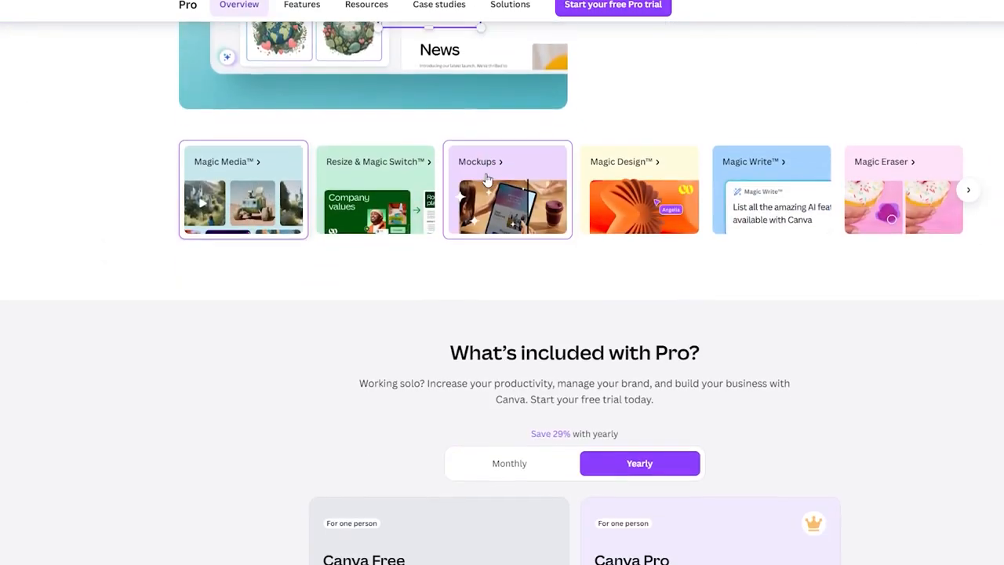
scroll("down", 3)
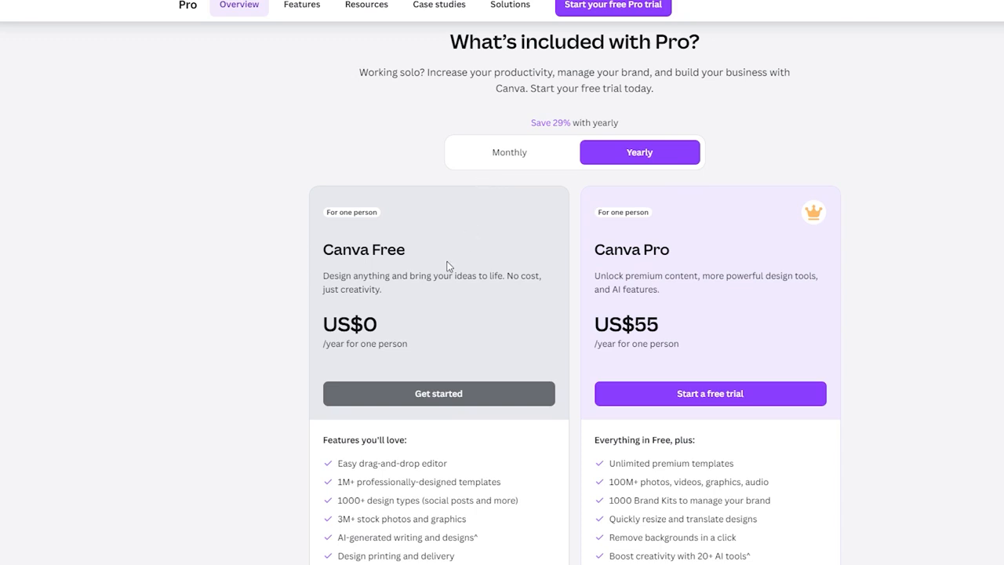
scroll("down", 3)
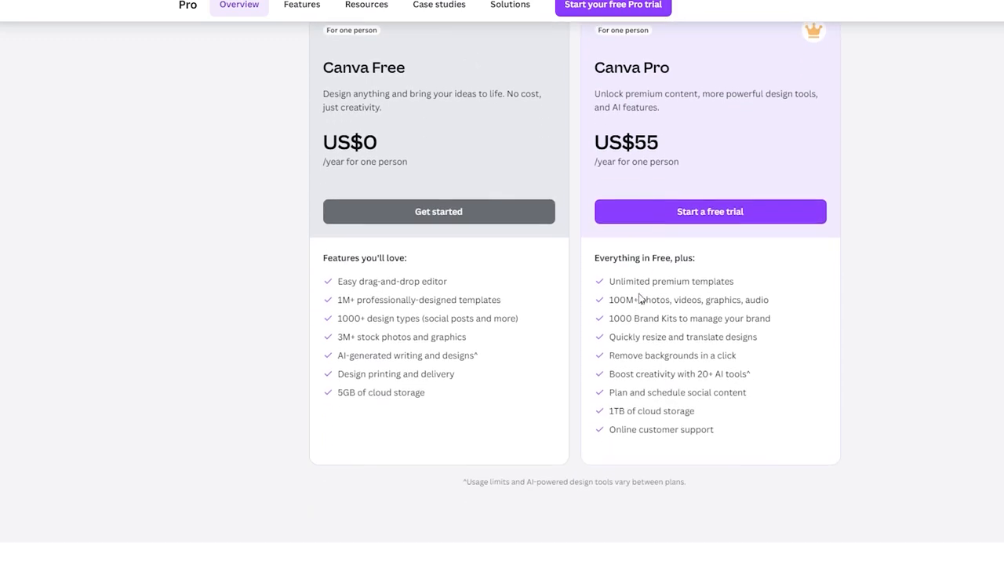
scroll("up", 3)
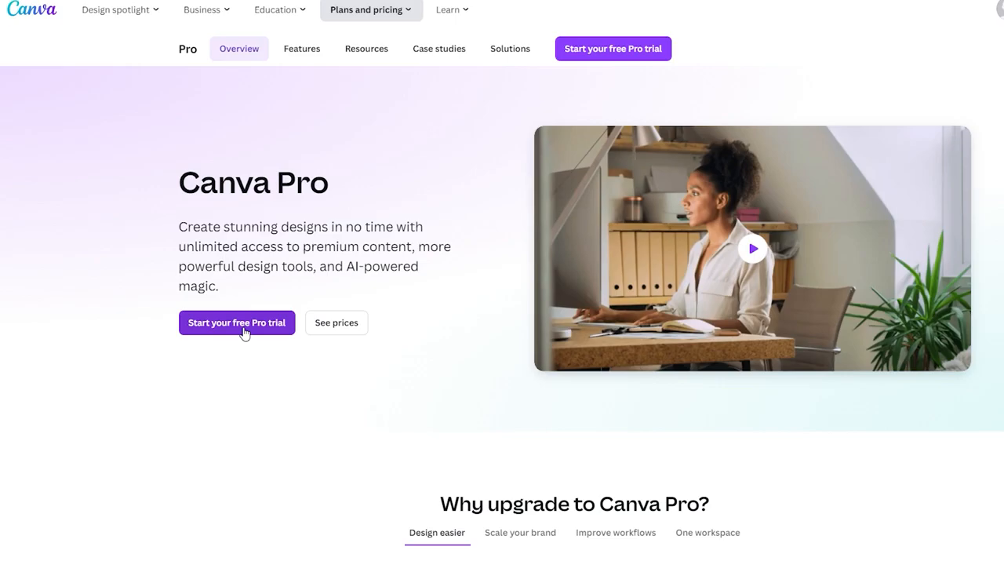
Start the free Pro trial signup and continue to the payment method step.
left_click(235, 324)
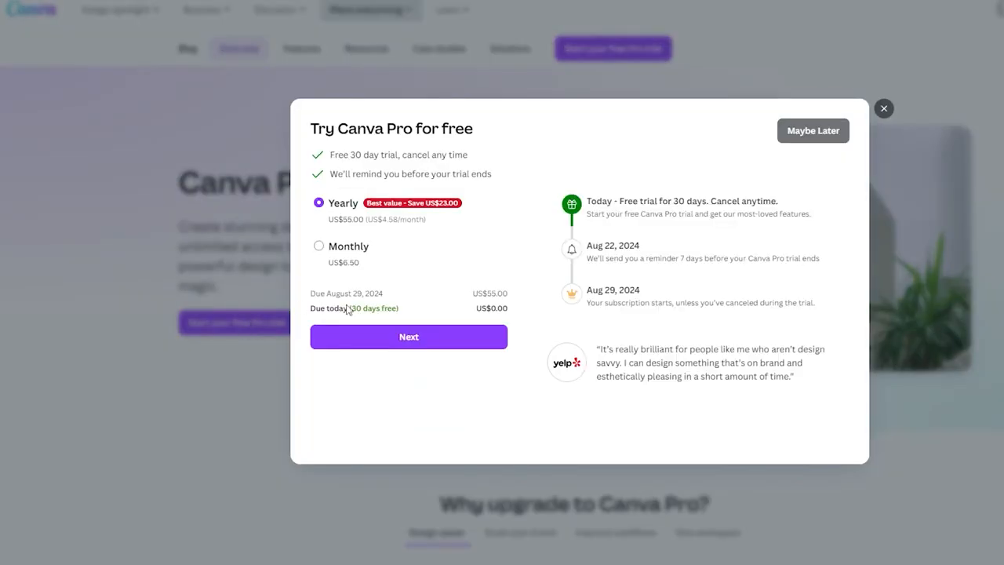
mouse_move(436, 344)
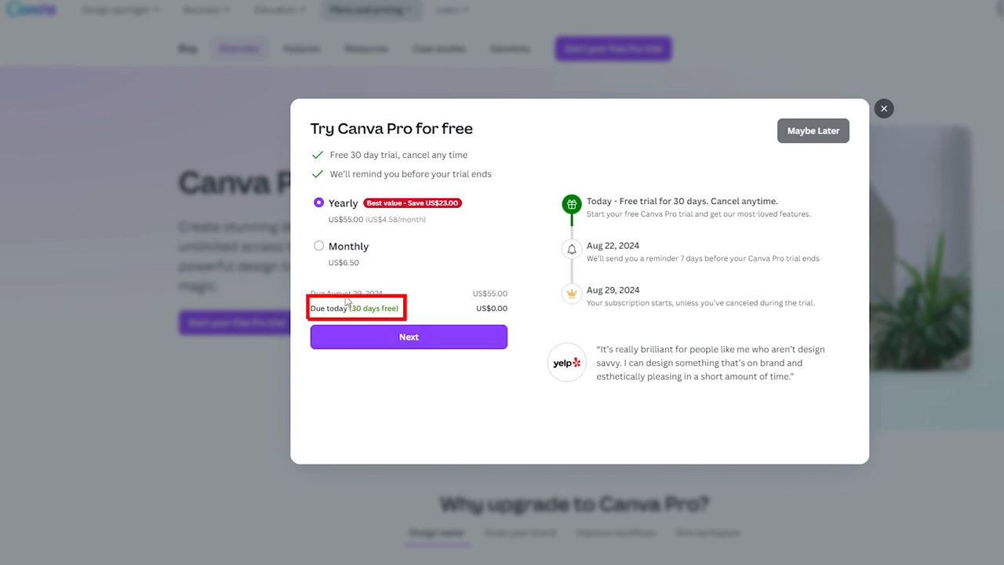
left_click(883, 108)
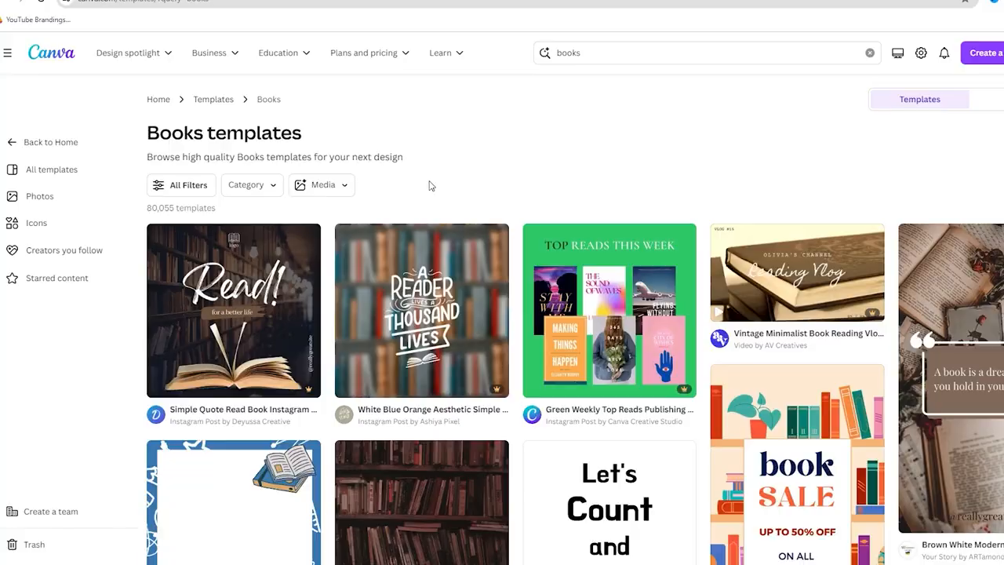
scroll("down", 3)
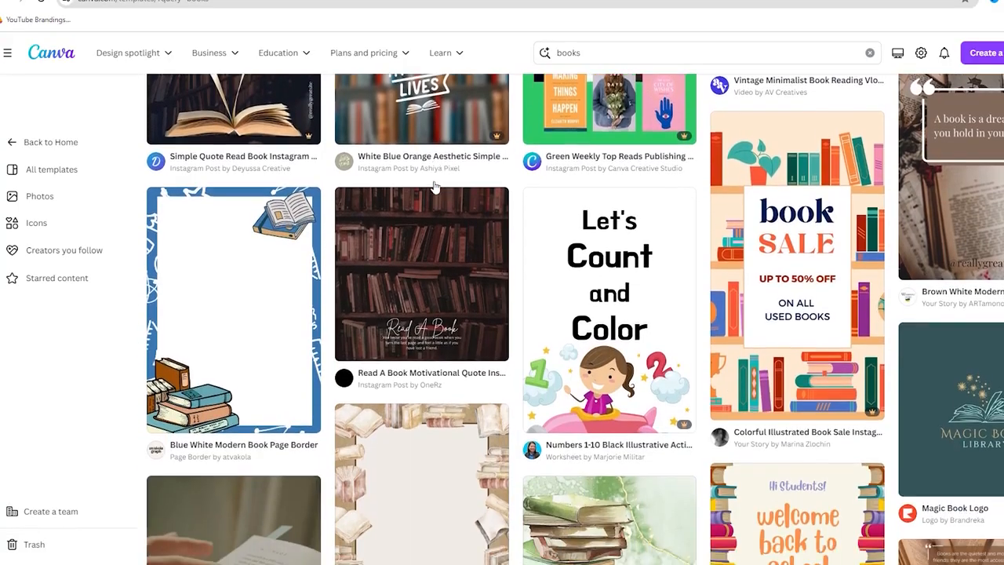
scroll("down", 3)
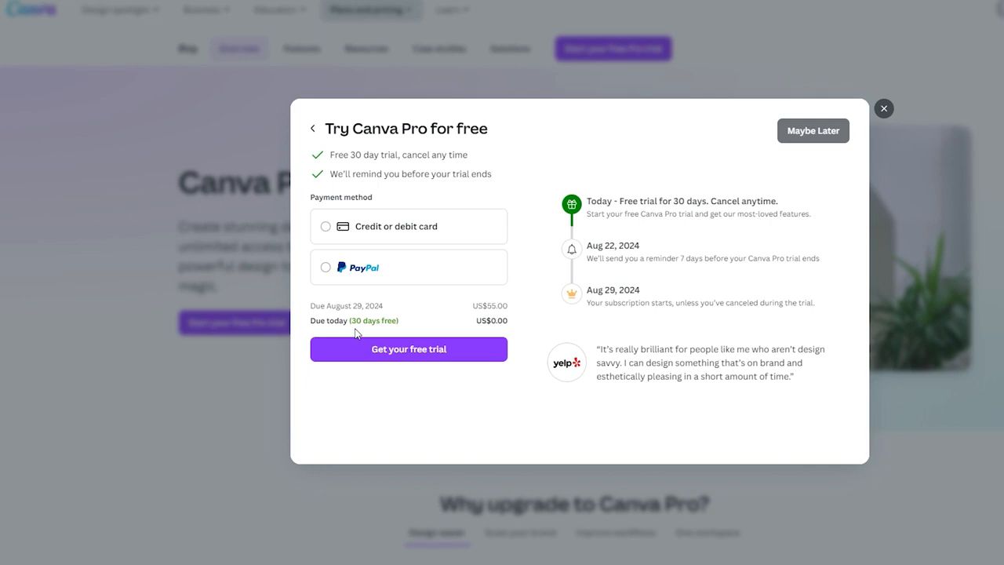
Choose credit or debit card, reach the card number field, then leave for the Home page without subscribing.
left_click(324, 226)
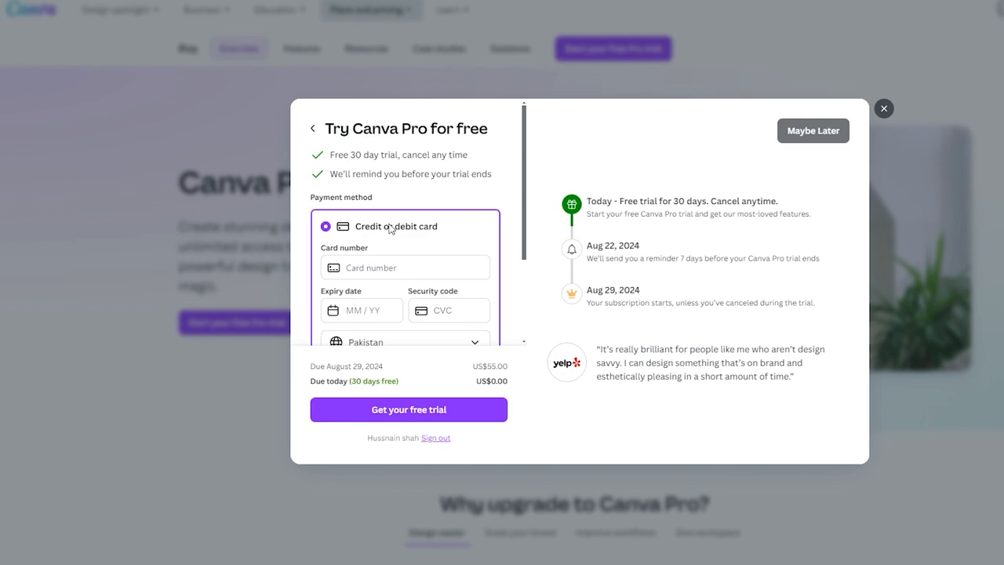
left_click(405, 266)
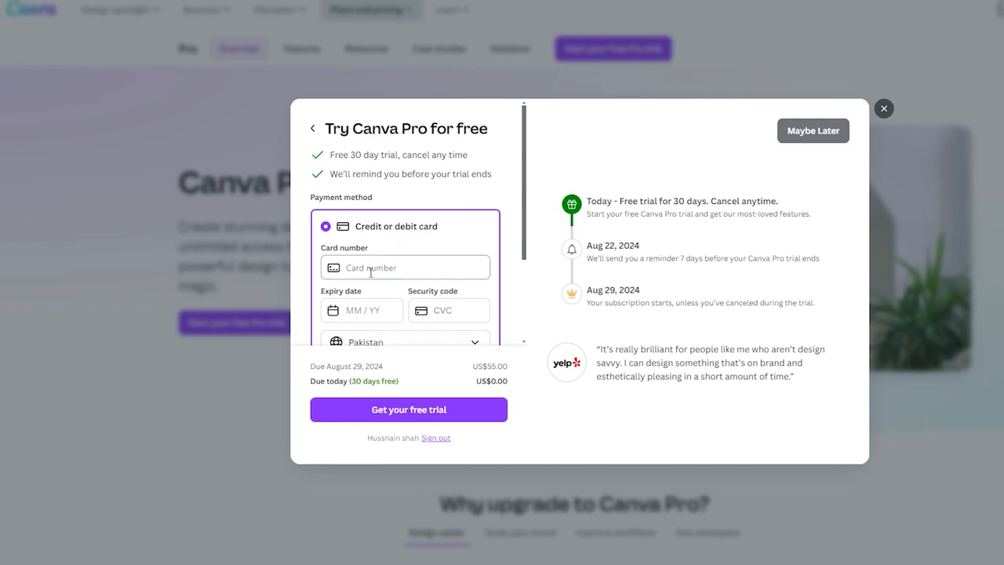
left_click(883, 108)
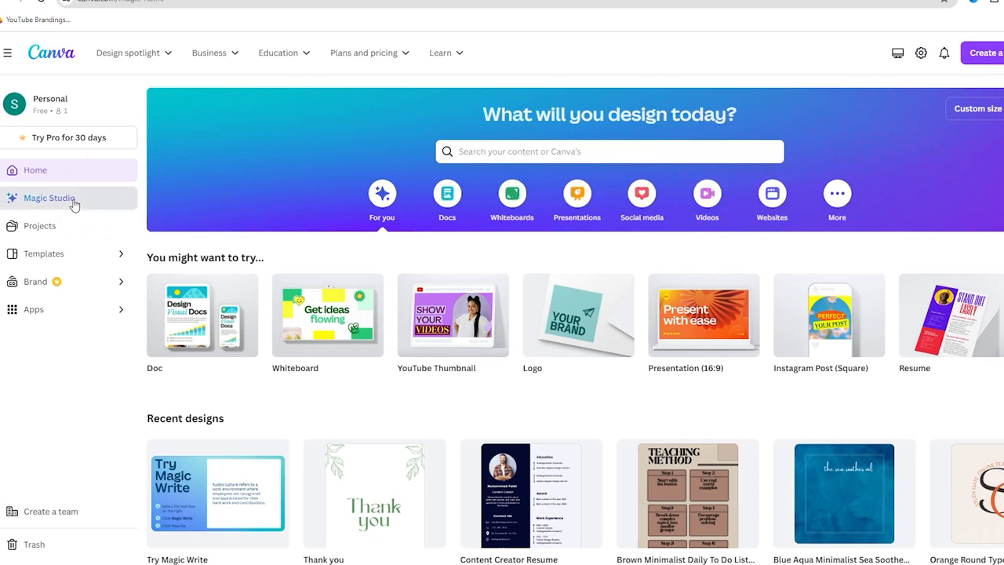
Browse Magic Studio down to Magic Media and bring up the Text to Image introduction.
left_click(50, 198)
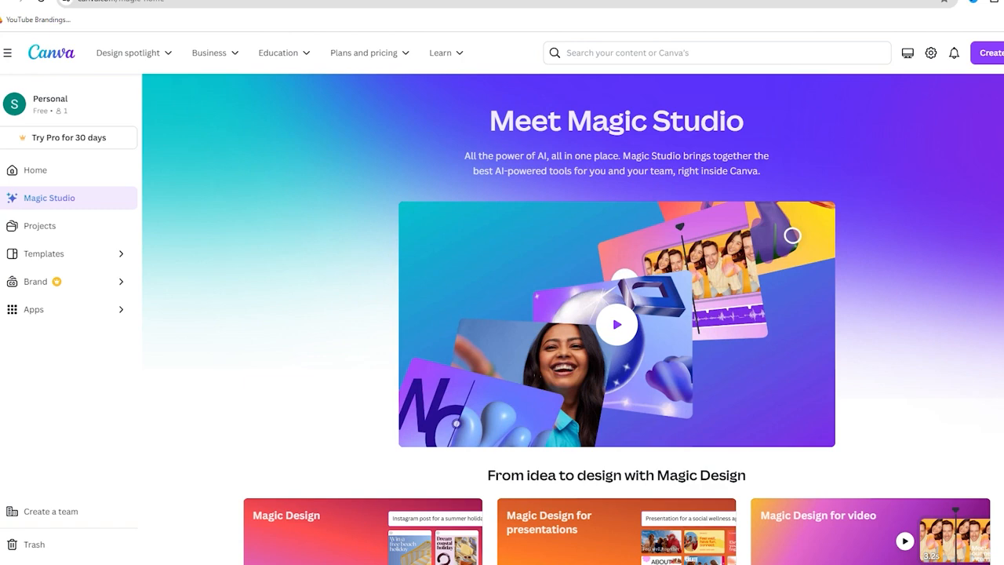
scroll("down", 3)
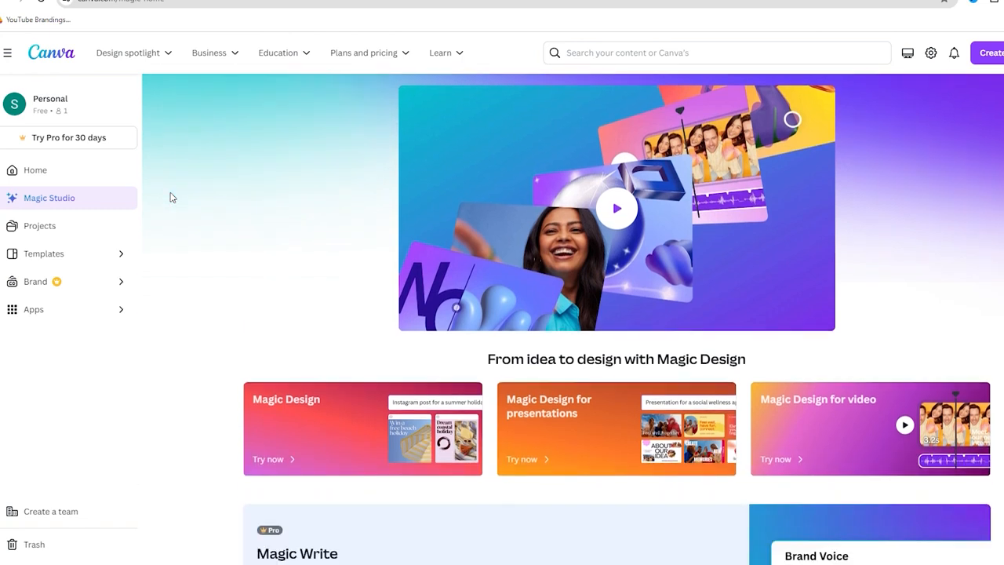
scroll("down", 3)
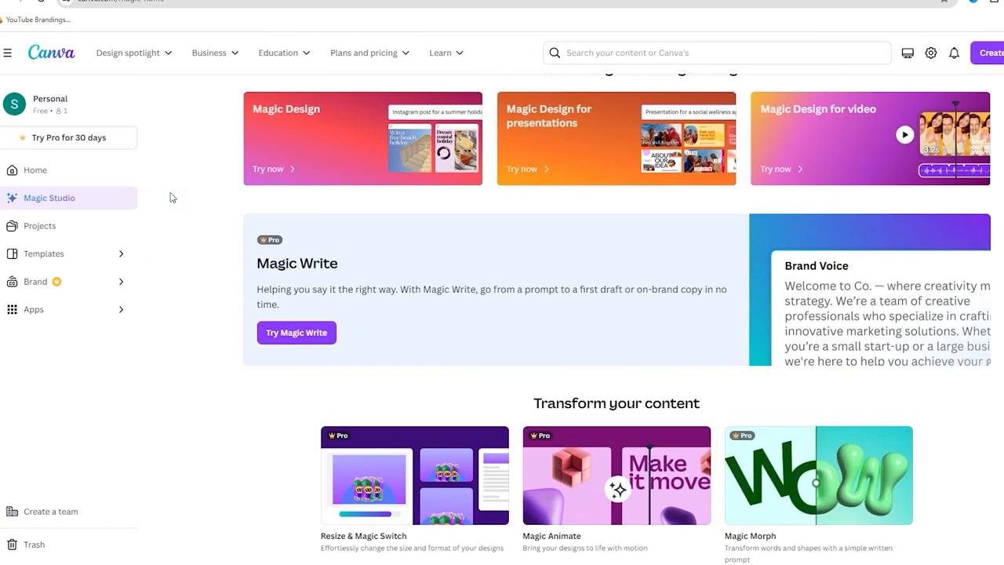
scroll("down", 3)
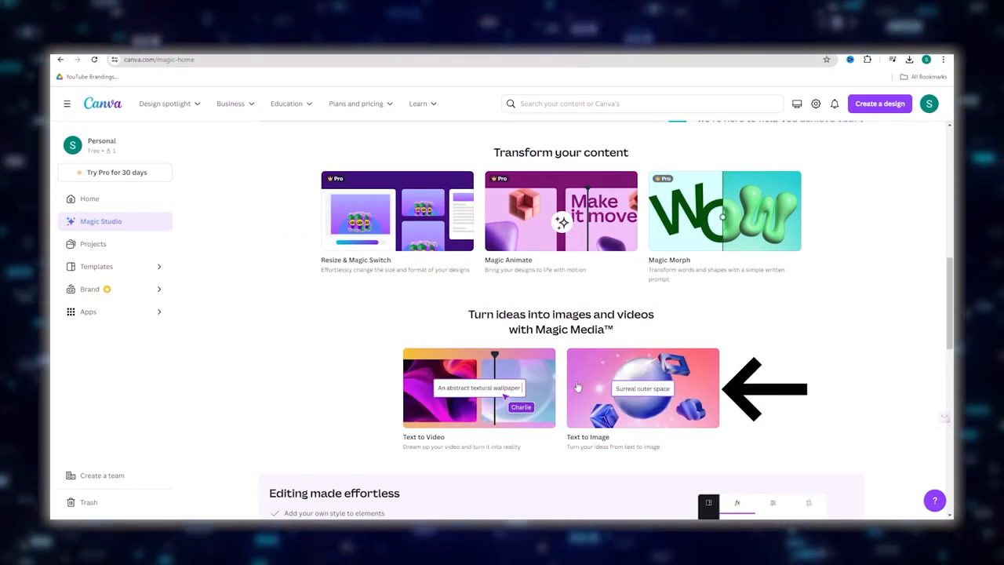
mouse_move(643, 399)
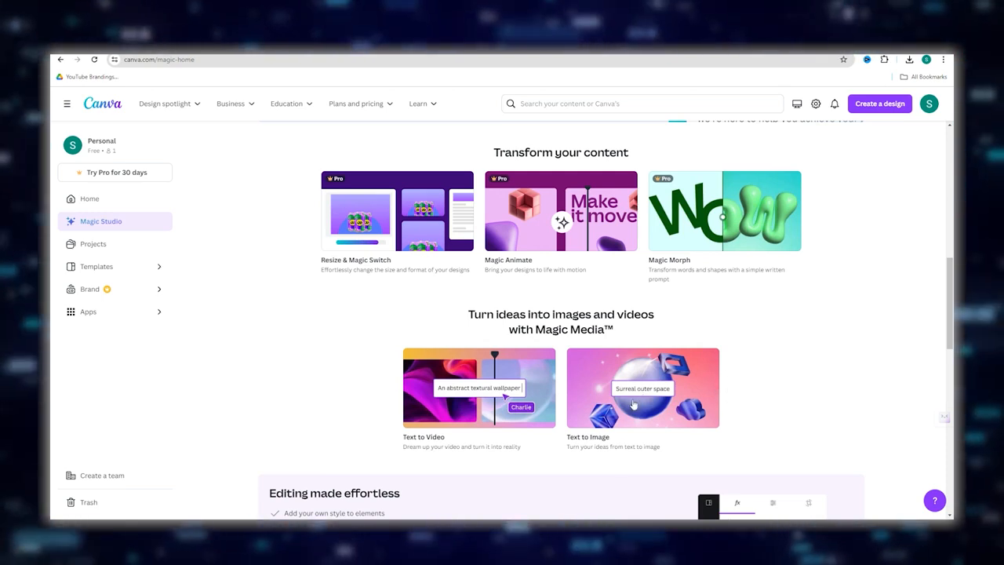
left_click(643, 388)
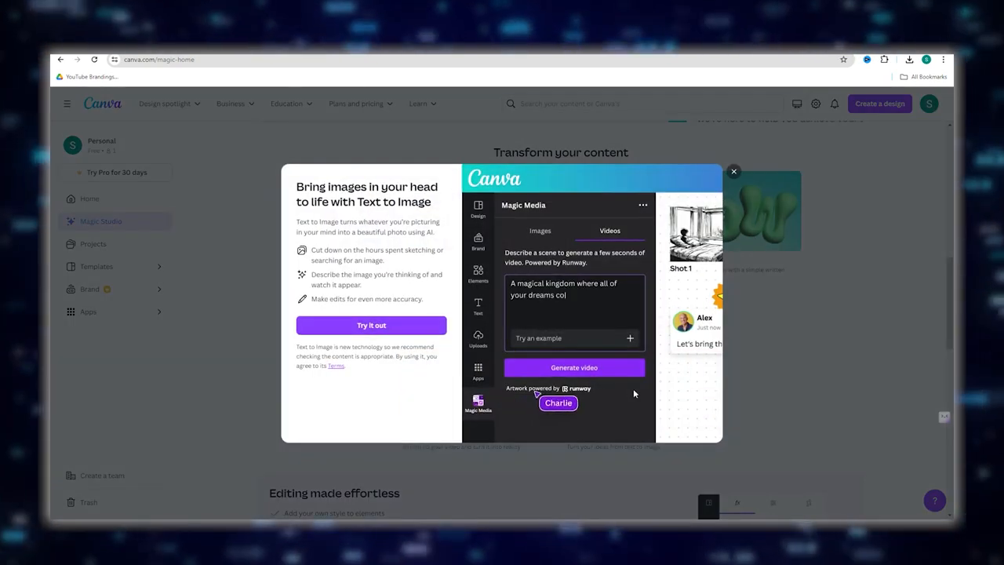
Try out Text to Image so a new design opens with the Magic Media panel.
left_click(574, 367)
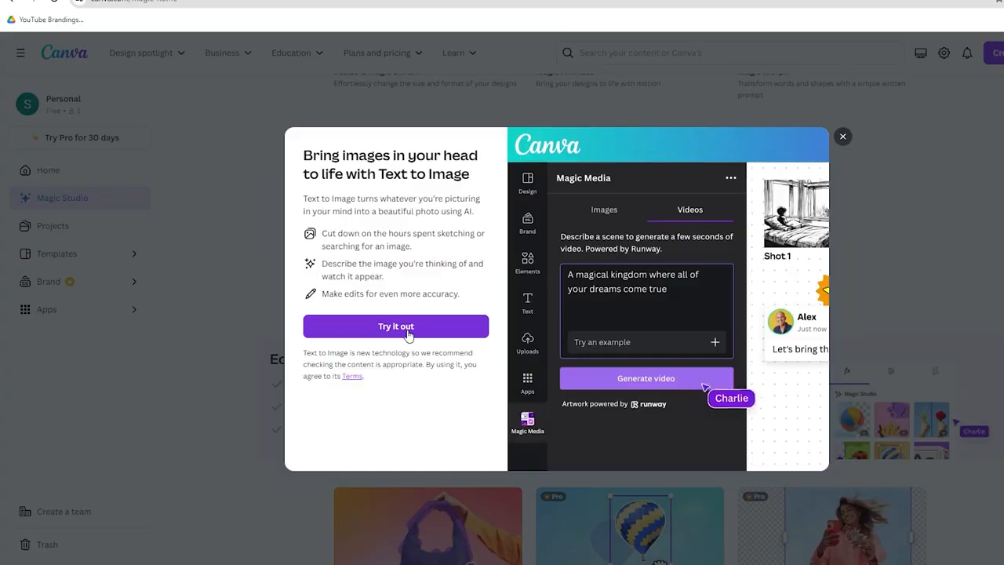
left_click(395, 324)
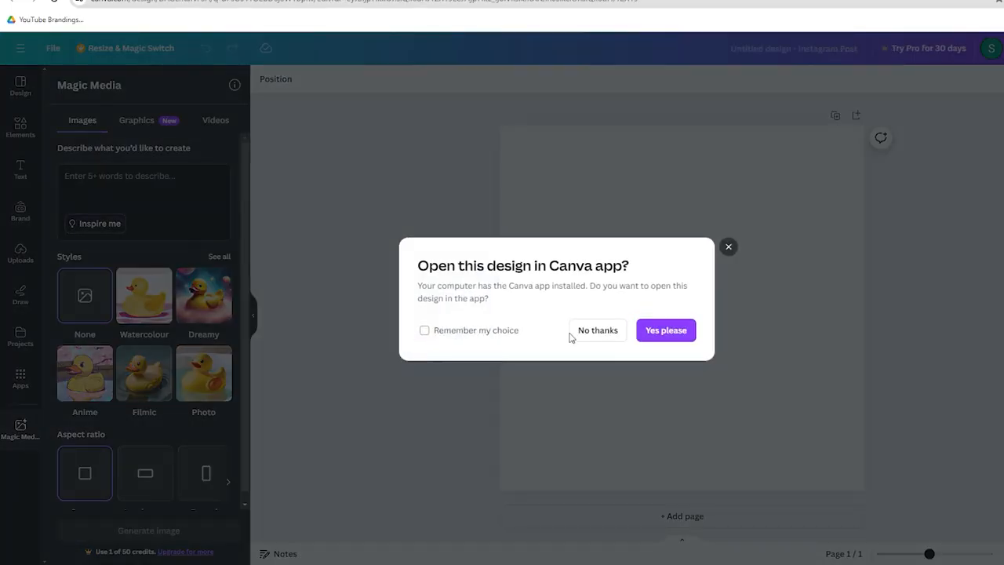
Decline the desktop app, browse the Graphics and Videos generators, then begin an image description with 'mobi'.
left_click(596, 329)
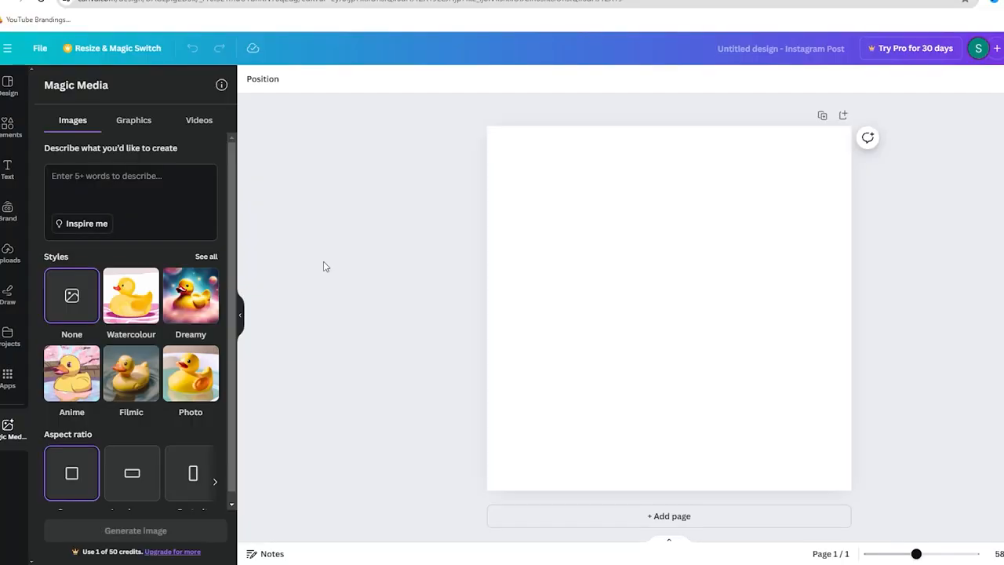
mouse_move(295, 246)
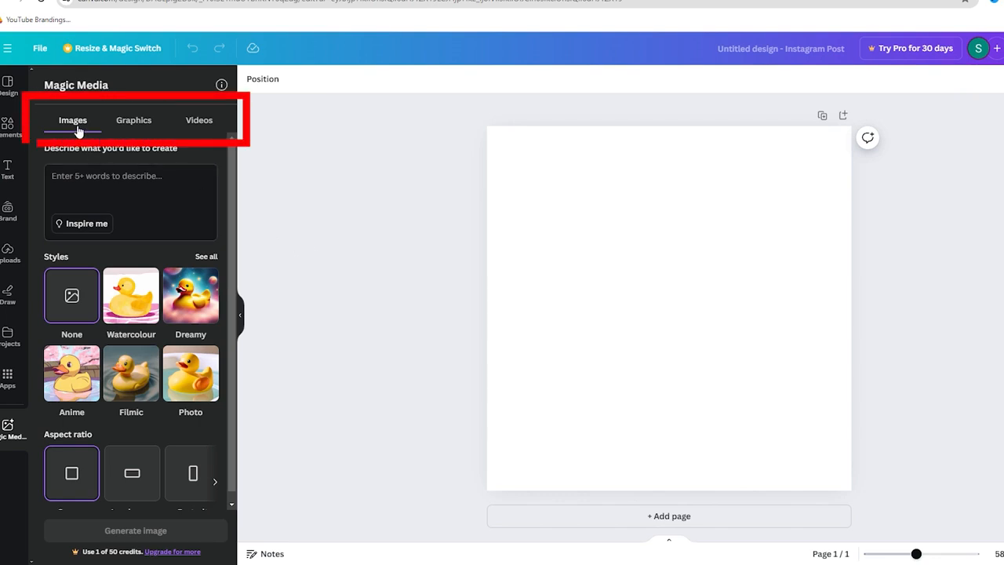
left_click(133, 120)
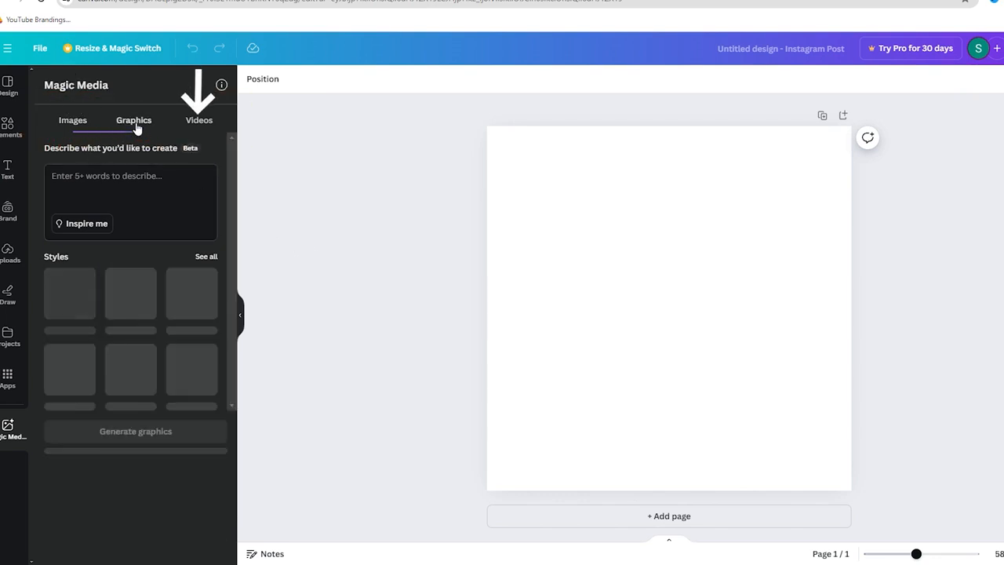
left_click(198, 119)
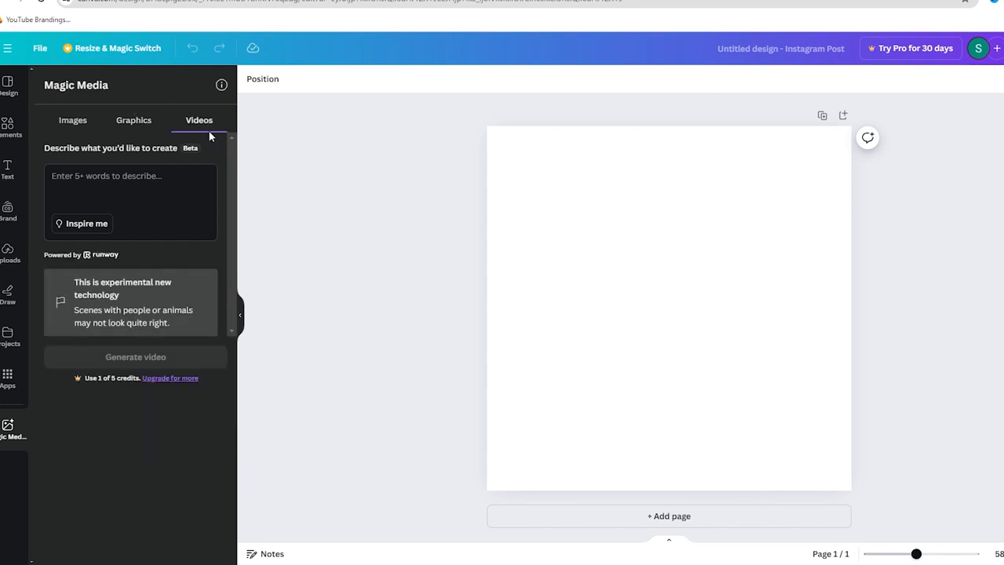
mouse_move(94, 126)
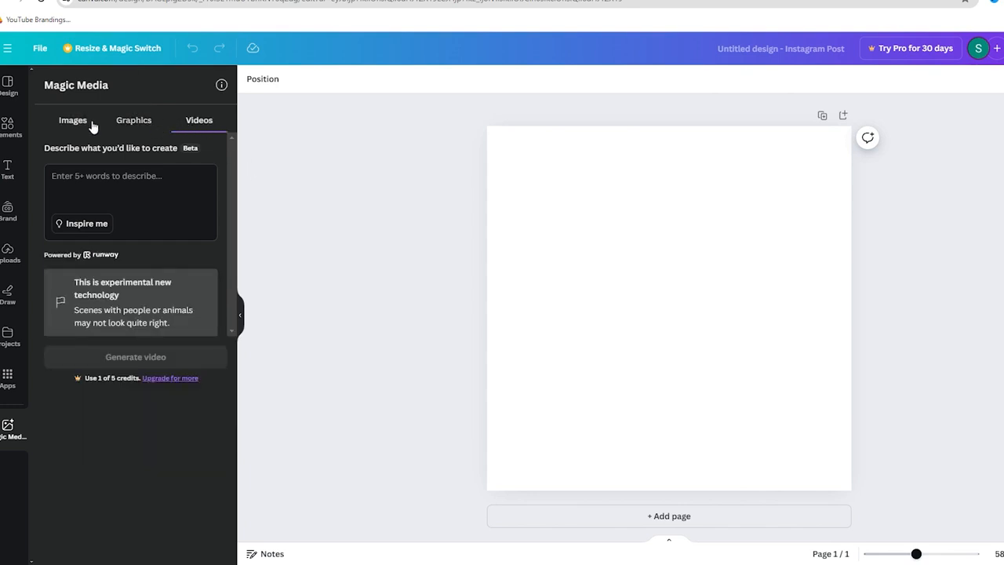
left_click(72, 119)
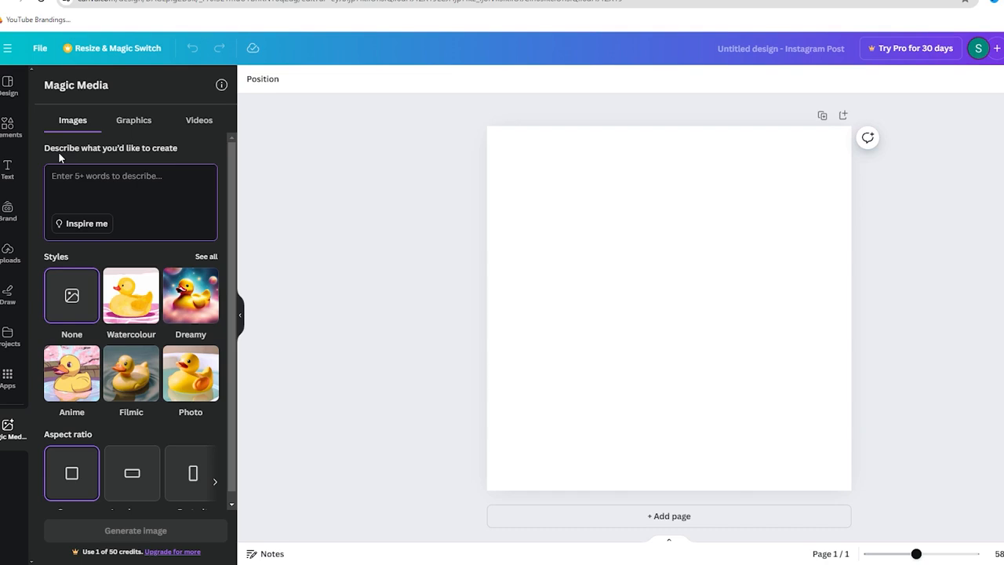
mouse_move(169, 162)
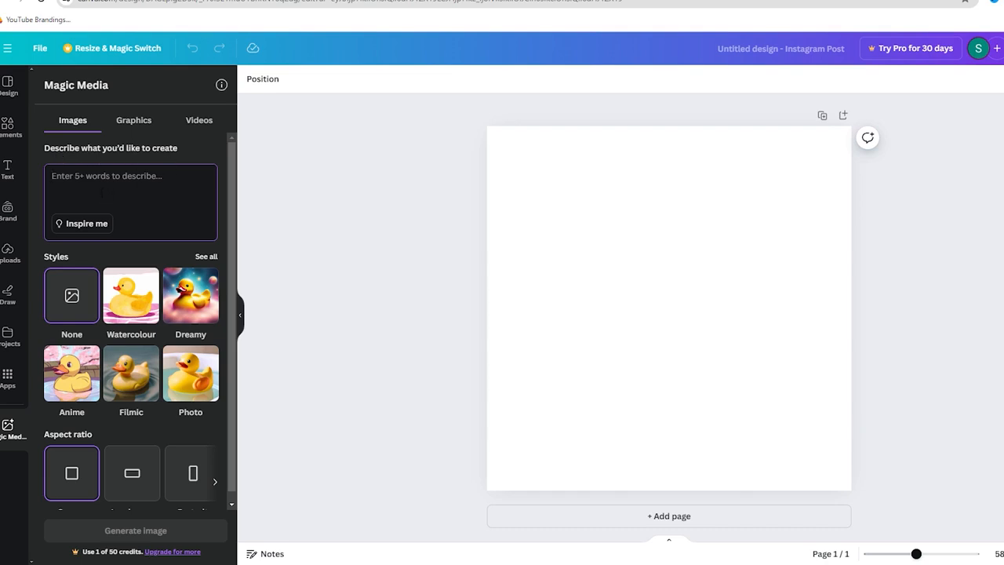
type("mobi")
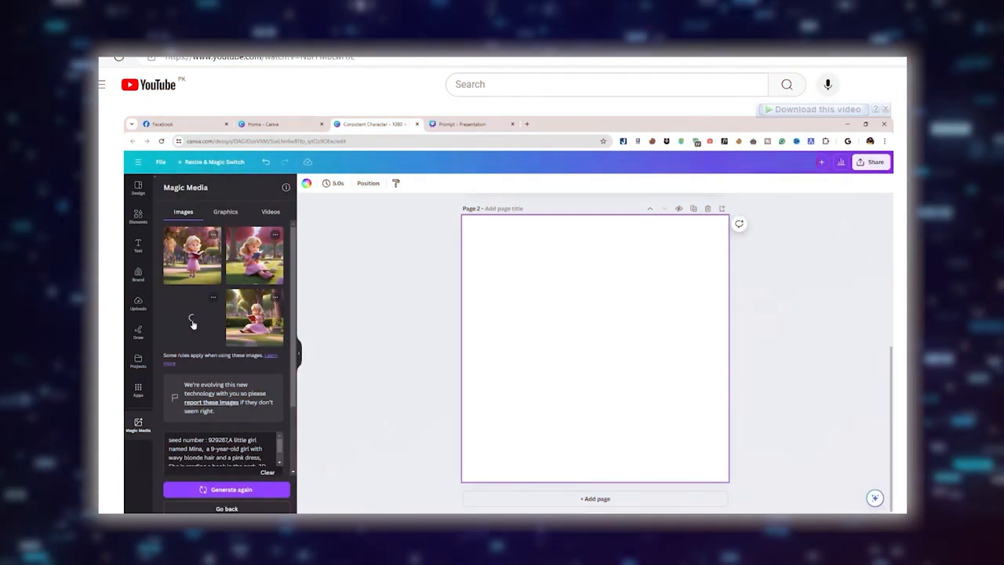
Return from the style gallery, clear the old description and begin a new one with 'sup'.
left_click(191, 317)
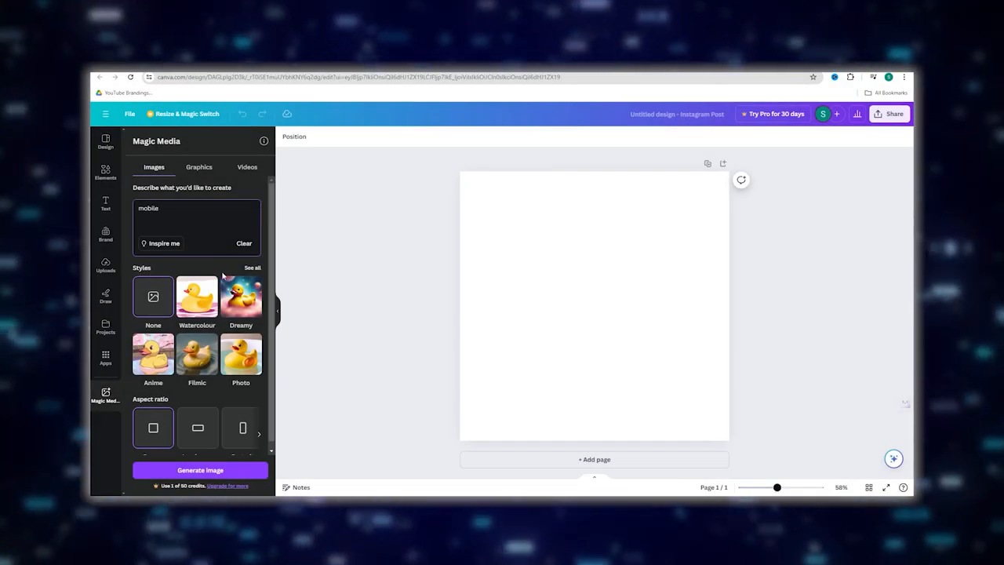
left_click(251, 266)
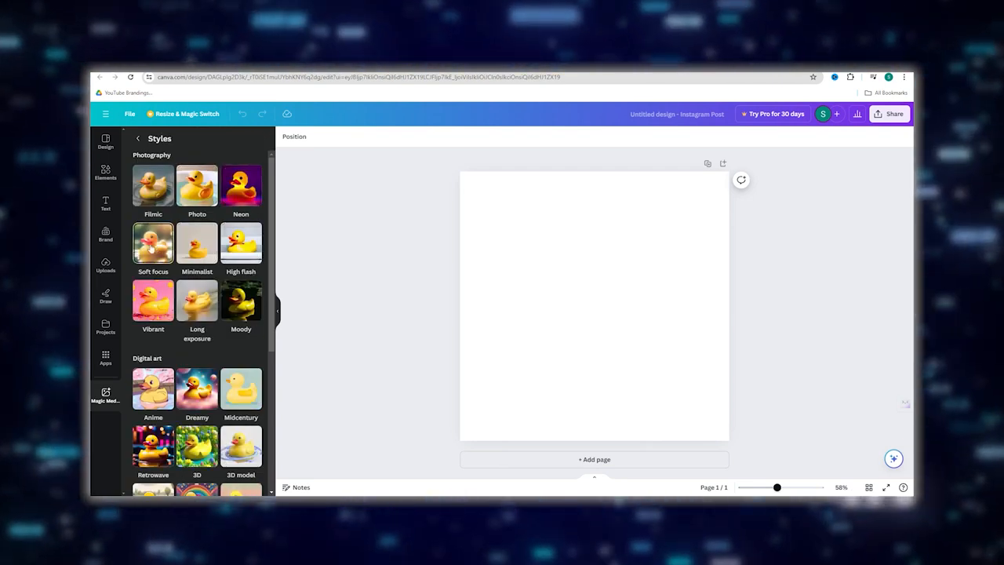
left_click(105, 395)
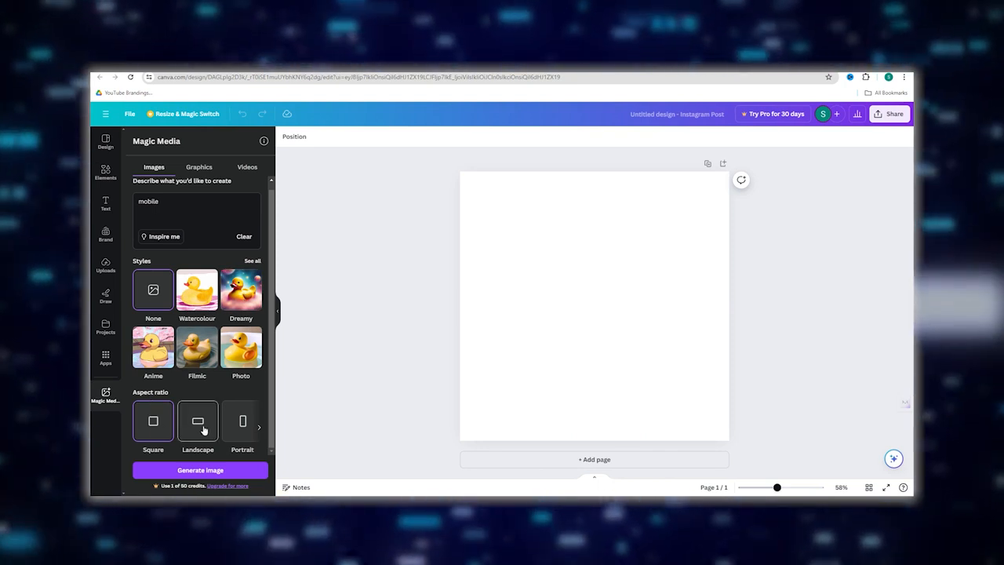
left_click(258, 427)
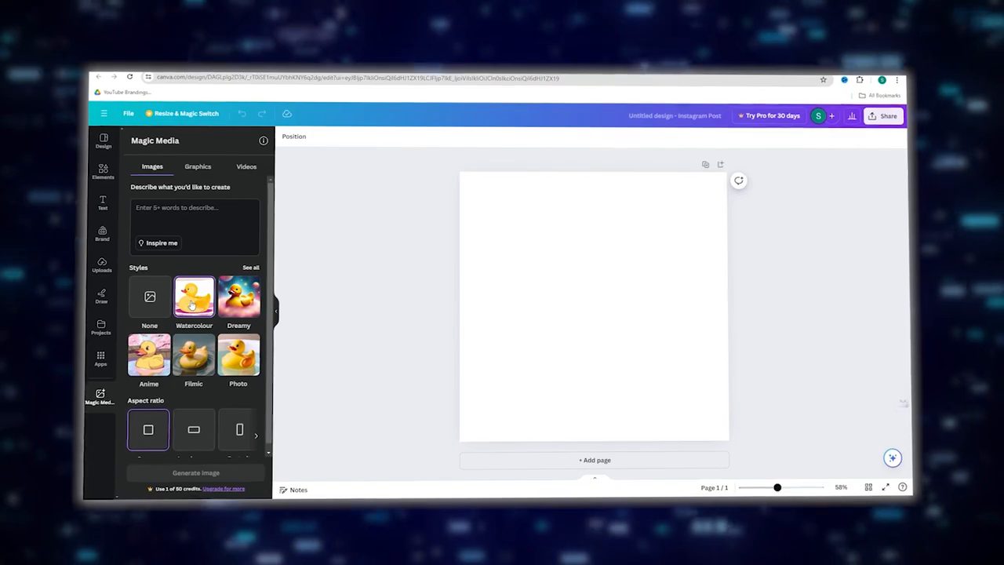
type("super her")
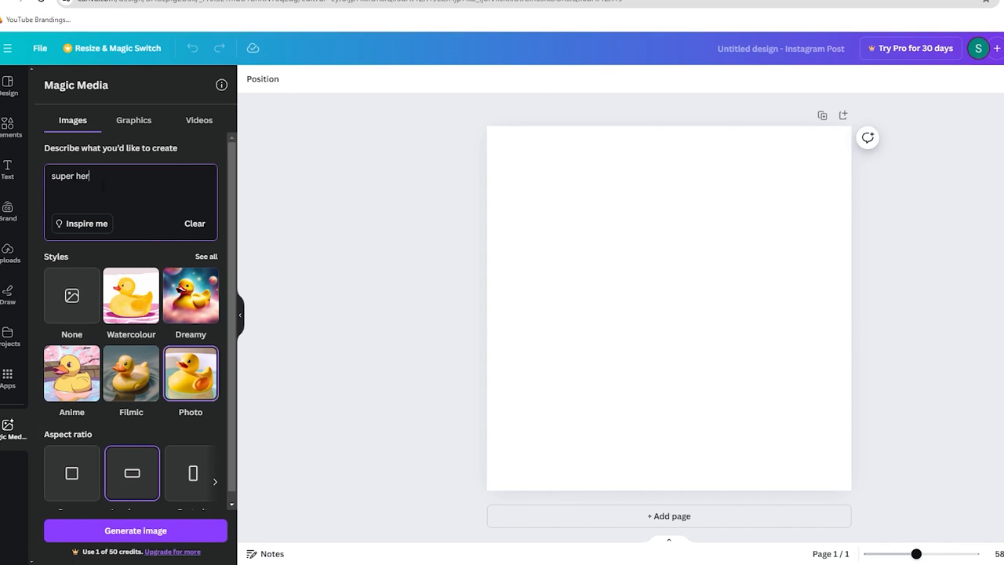
Clear the half-written description and return to the home page where the Text to Image popup appears.
left_click(195, 223)
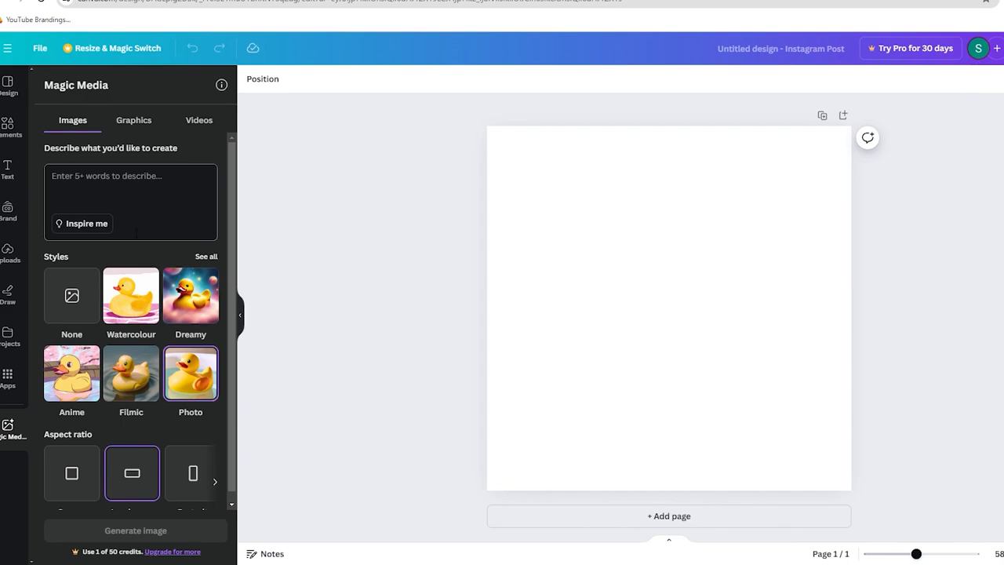
left_click(205, 257)
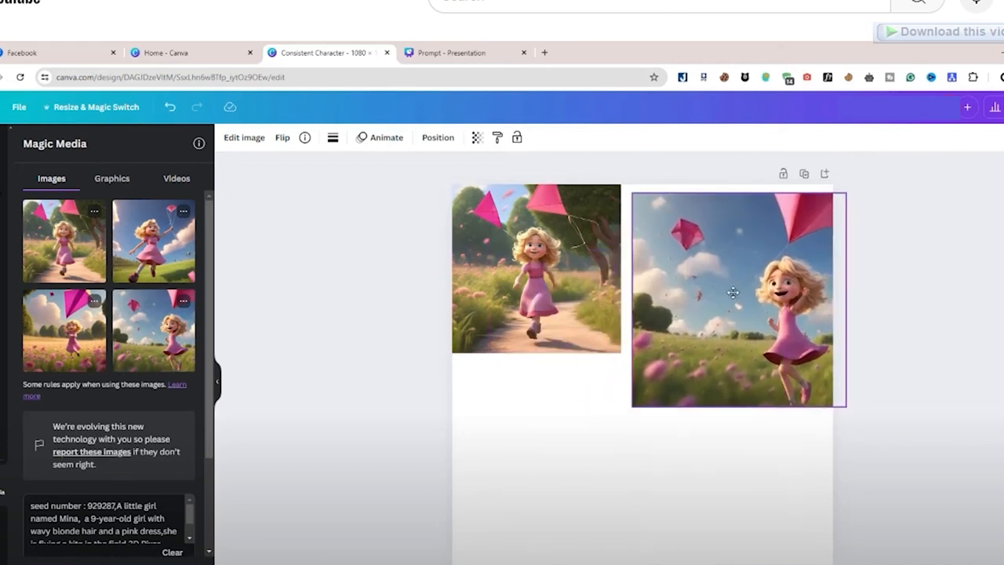
left_click_drag(844, 405, 794, 358)
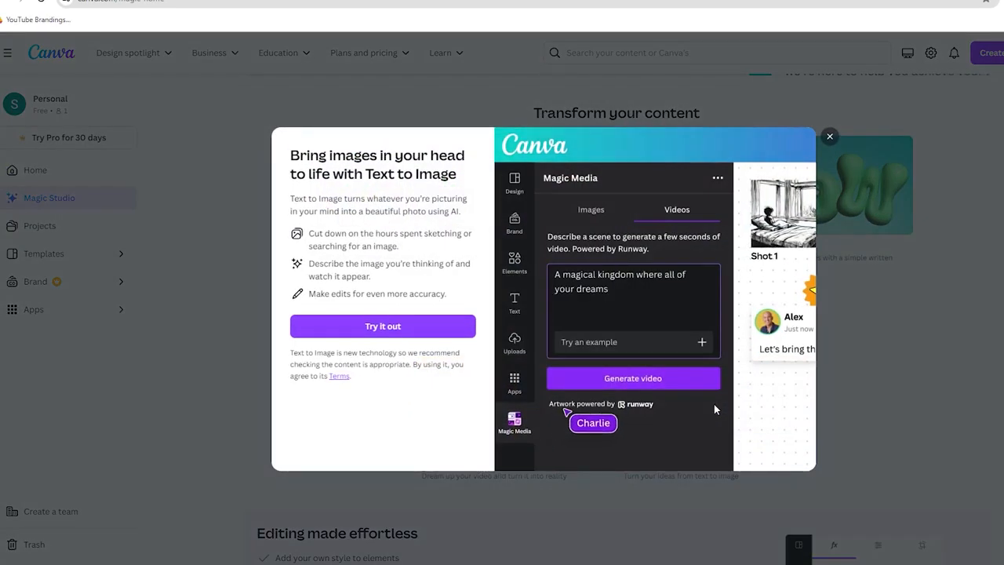
Switch Magic Media to images and begin the description 'Seed Number : 929287, A sup'.
left_click(383, 325)
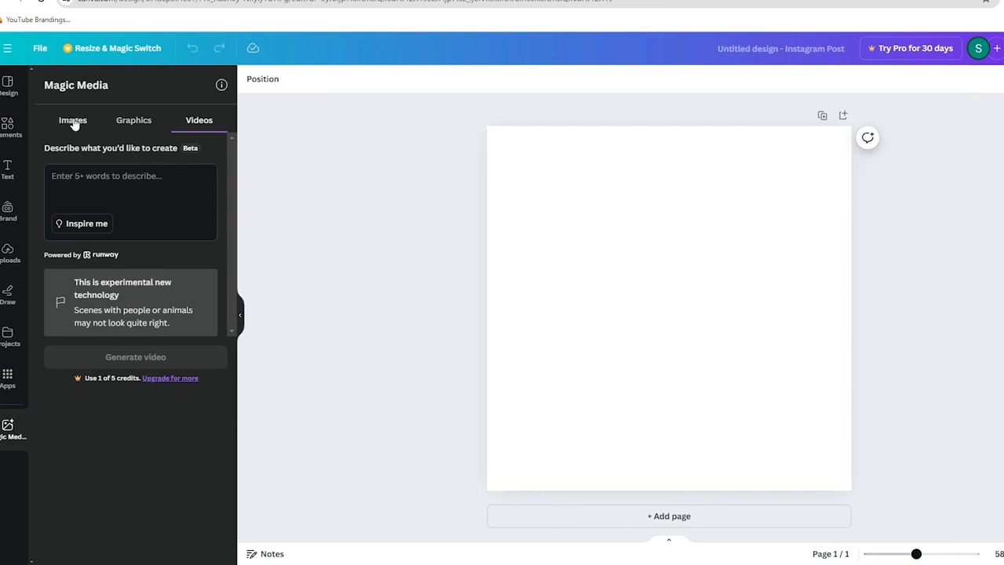
left_click(72, 119)
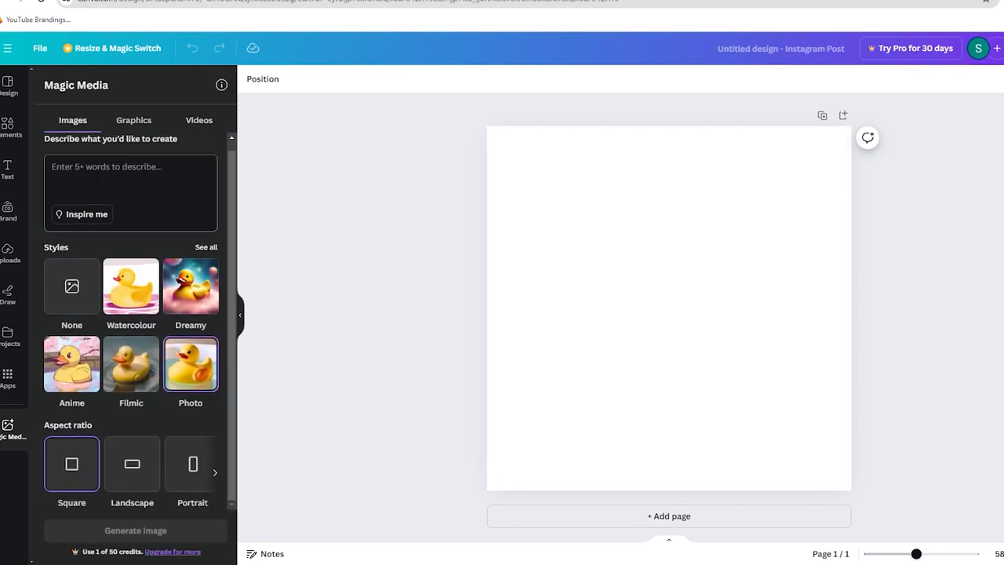
left_click(132, 285)
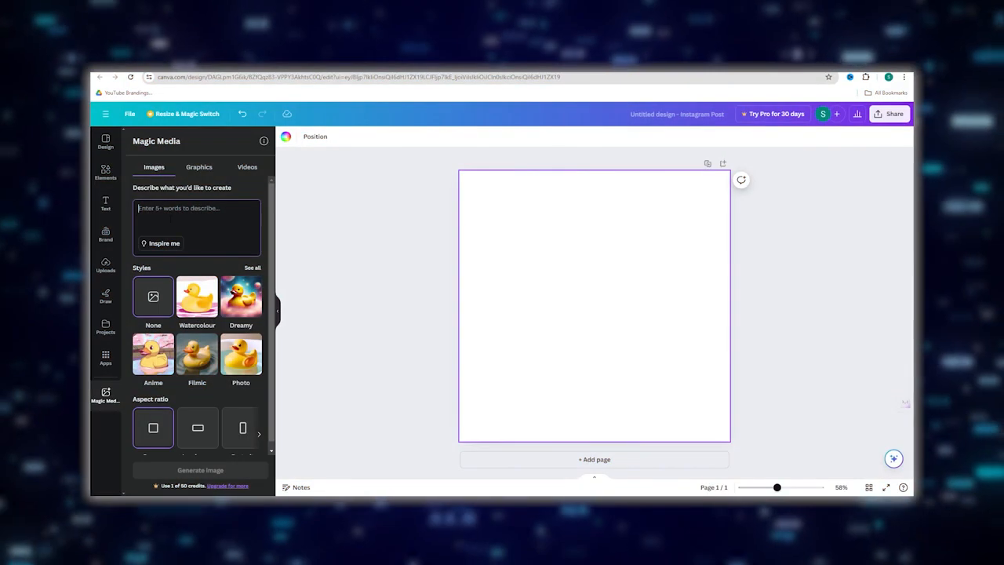
type("Seed Number : 929287")
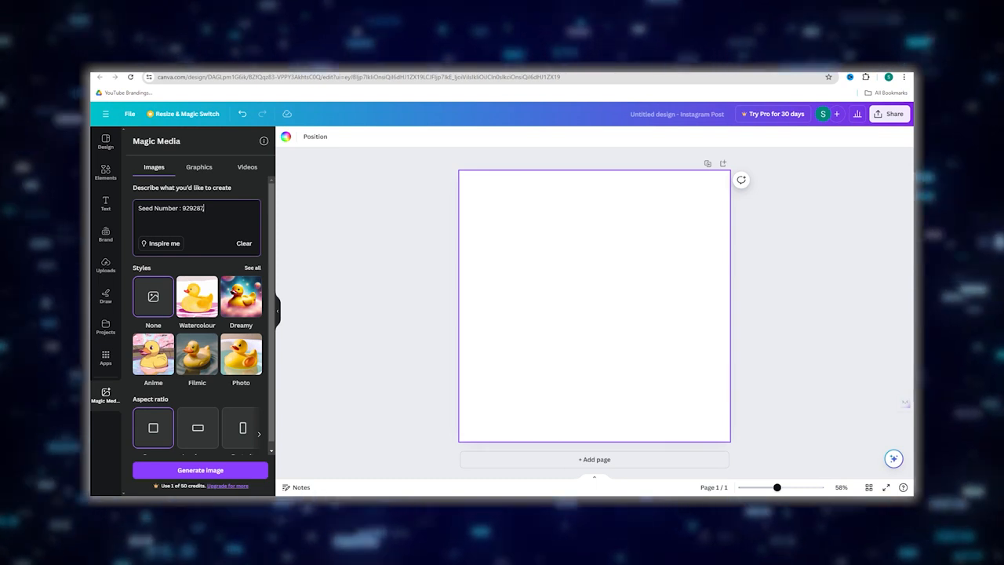
type(", A")
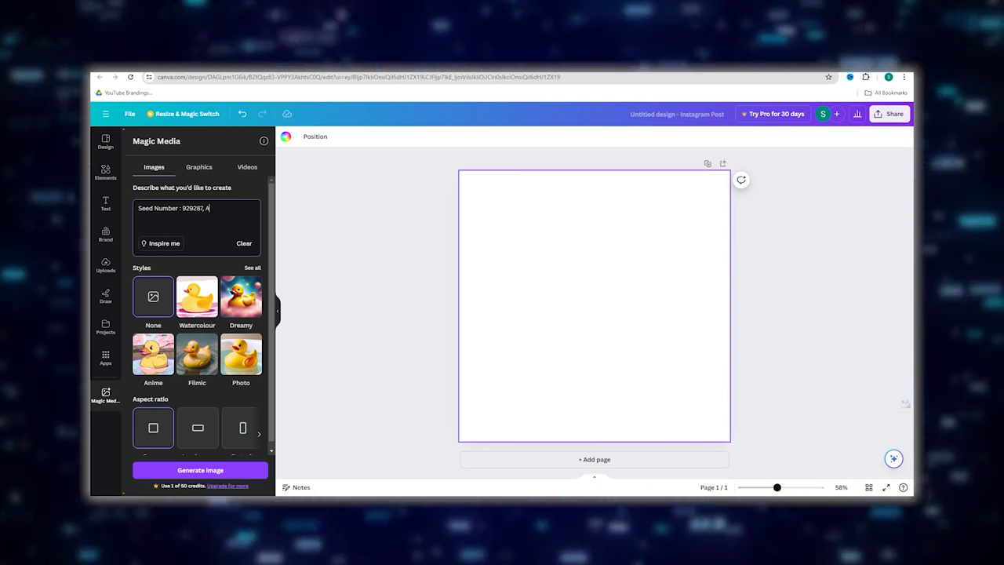
type("sup")
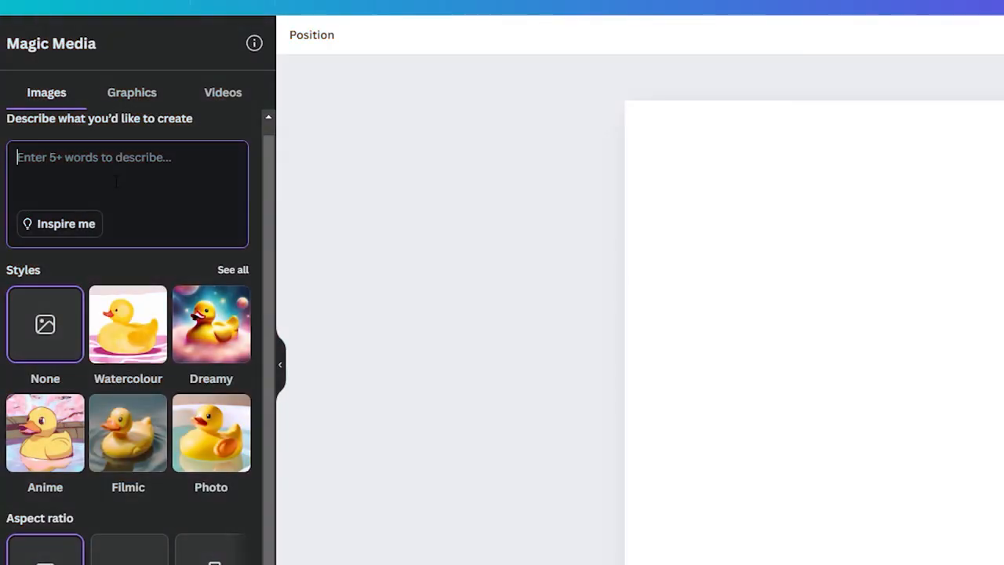
Finish the prompt: a cute little girl with a smile on her face who is 166cm tall.
type("cute little girl with a smile on her face who is 166cm tall. She is wearing a pink bow and is")
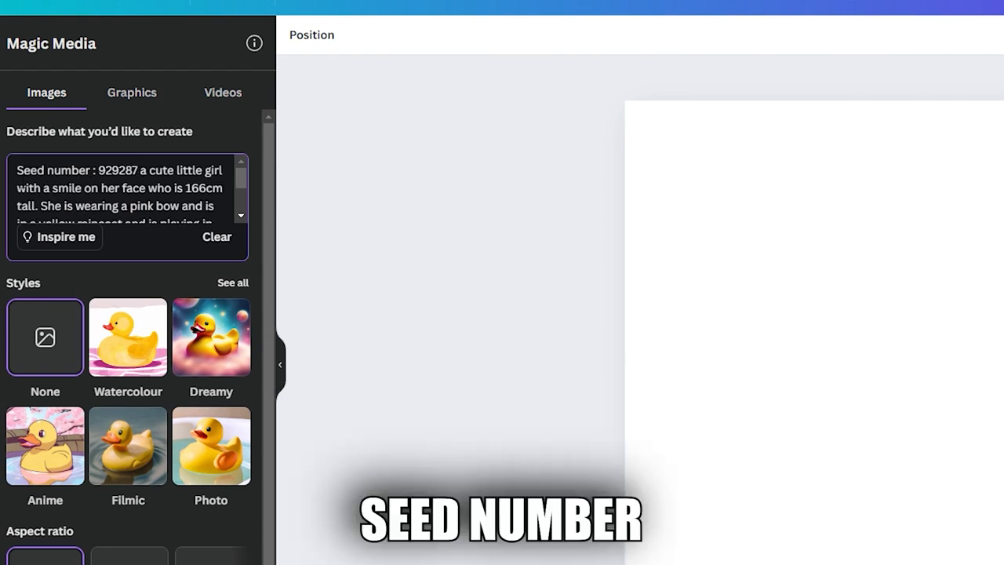
double_click(116, 169)
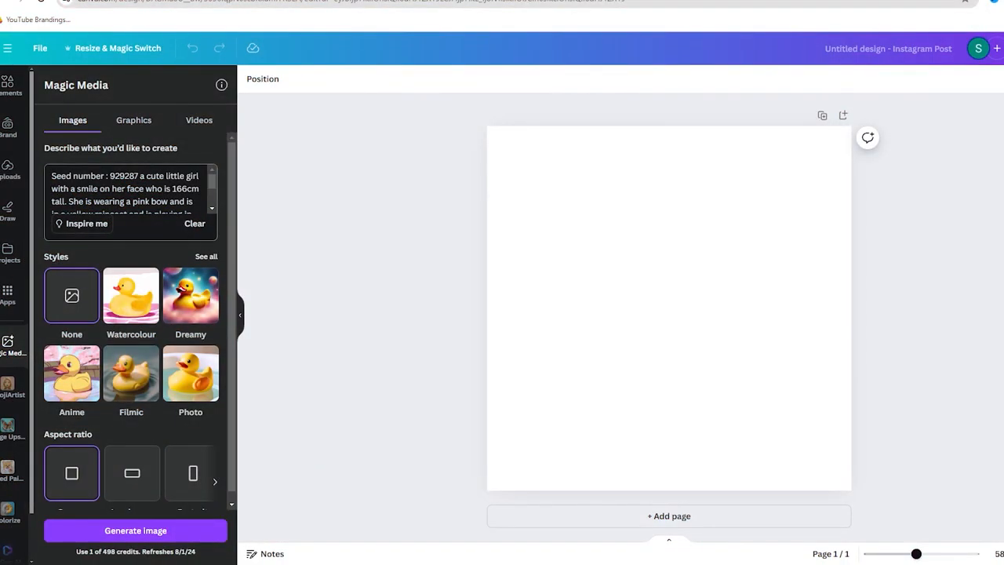
left_click(135, 530)
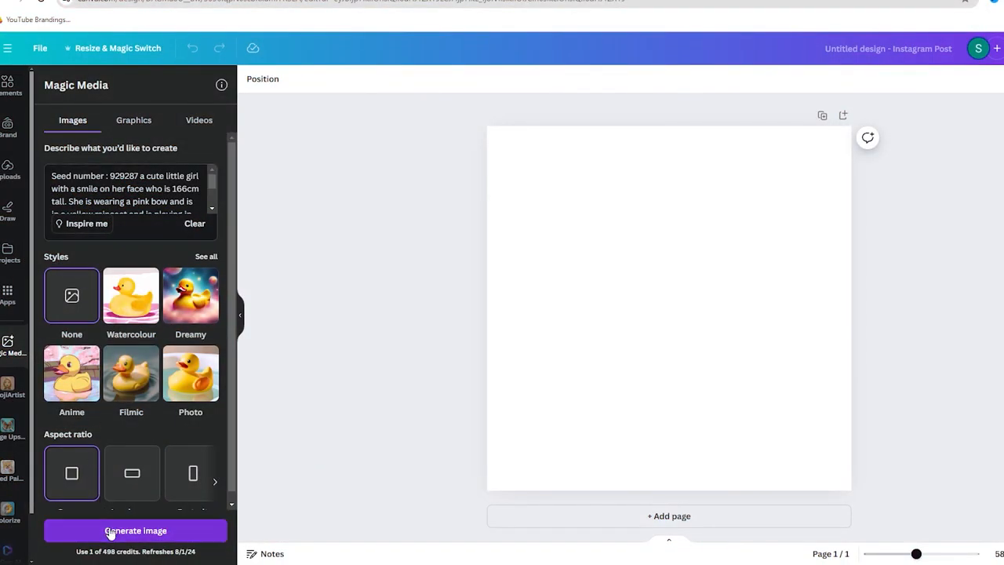
Generate four raincoat-girl images and place three of them on the post page in a grid.
left_click(135, 530)
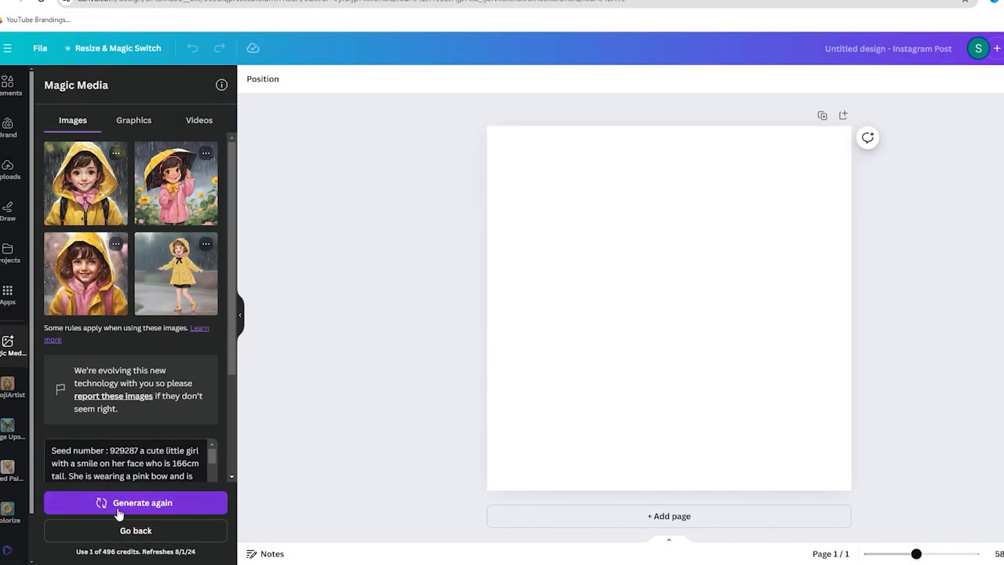
left_click(135, 502)
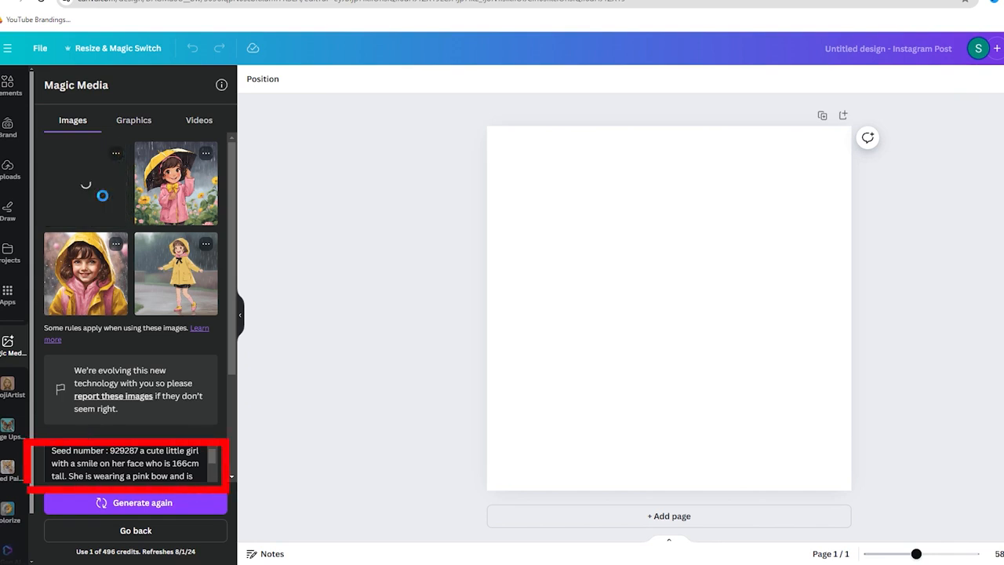
left_click(85, 182)
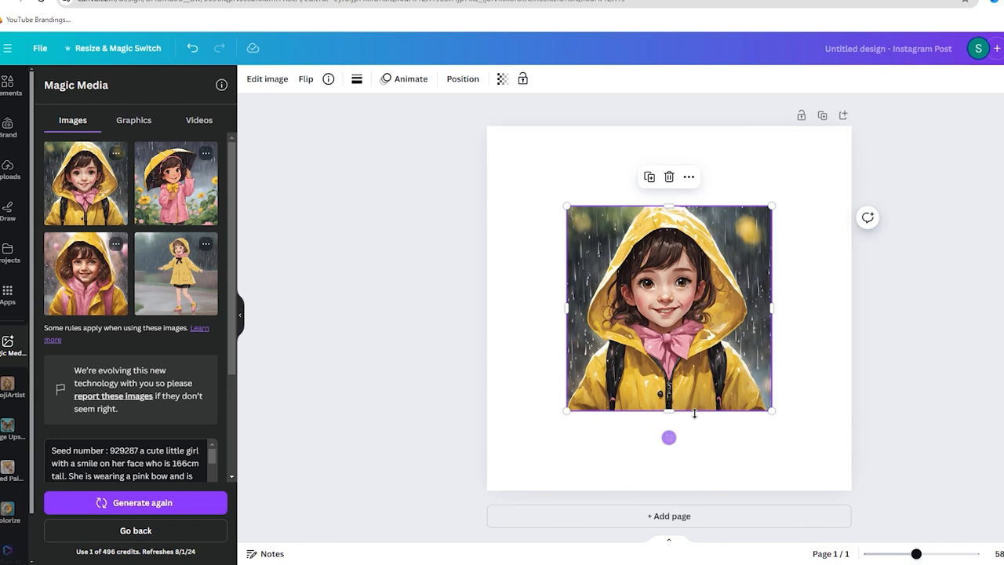
left_click(135, 502)
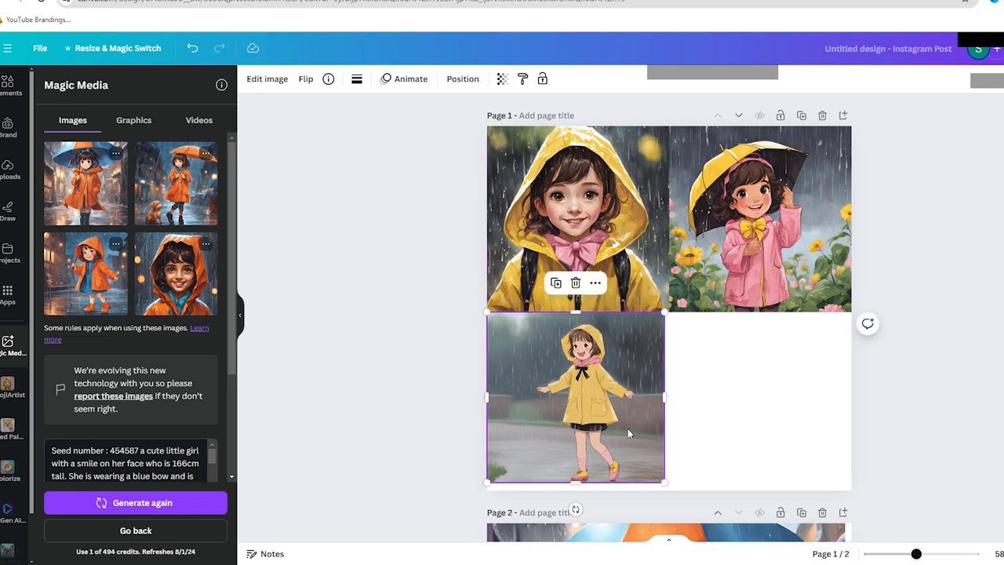
left_click_drag(665, 398, 693, 399)
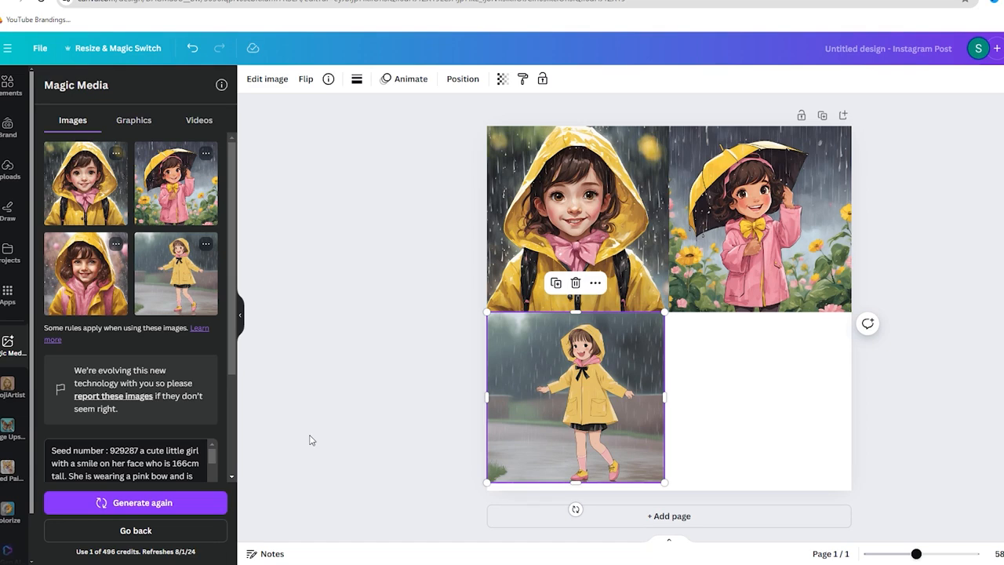
Place the pink-umbrella girl image on page 2 and download the design pages.
left_click(135, 502)
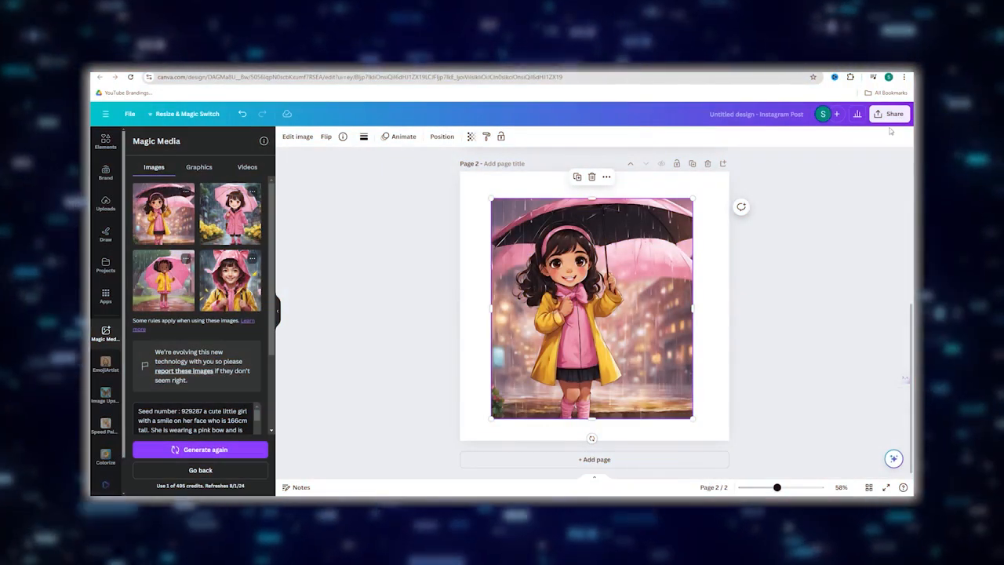
left_click(891, 113)
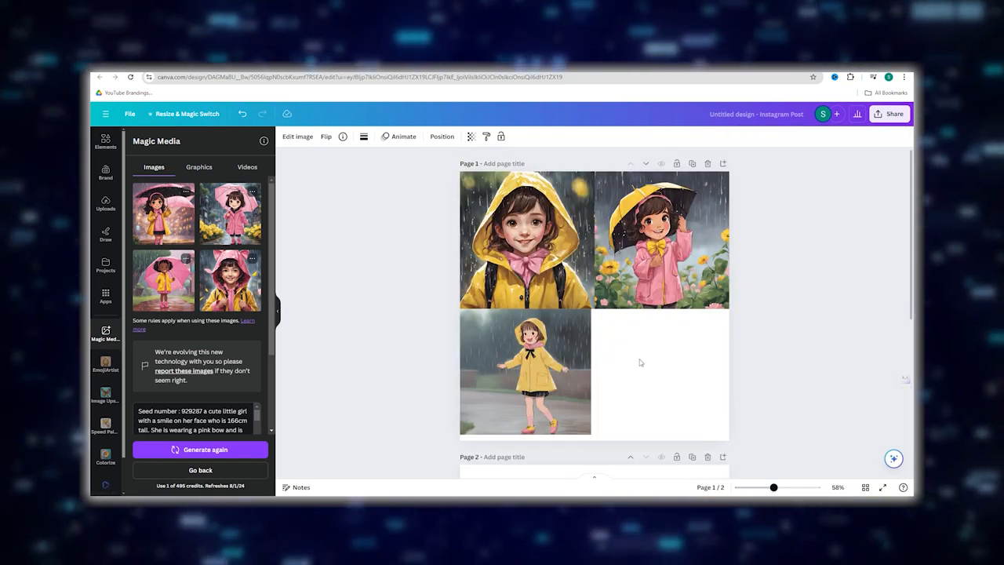
scroll("down", 3)
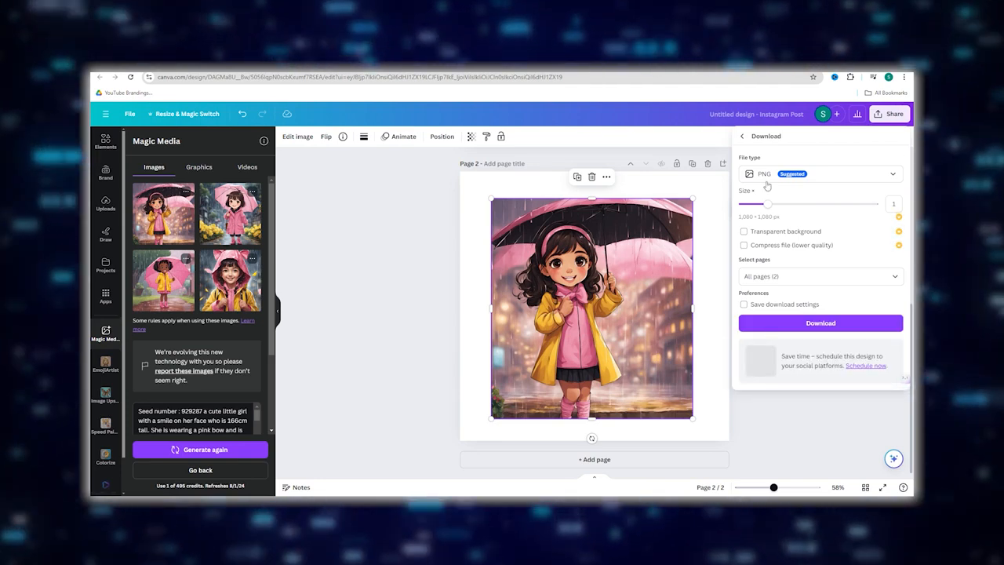
left_click(818, 173)
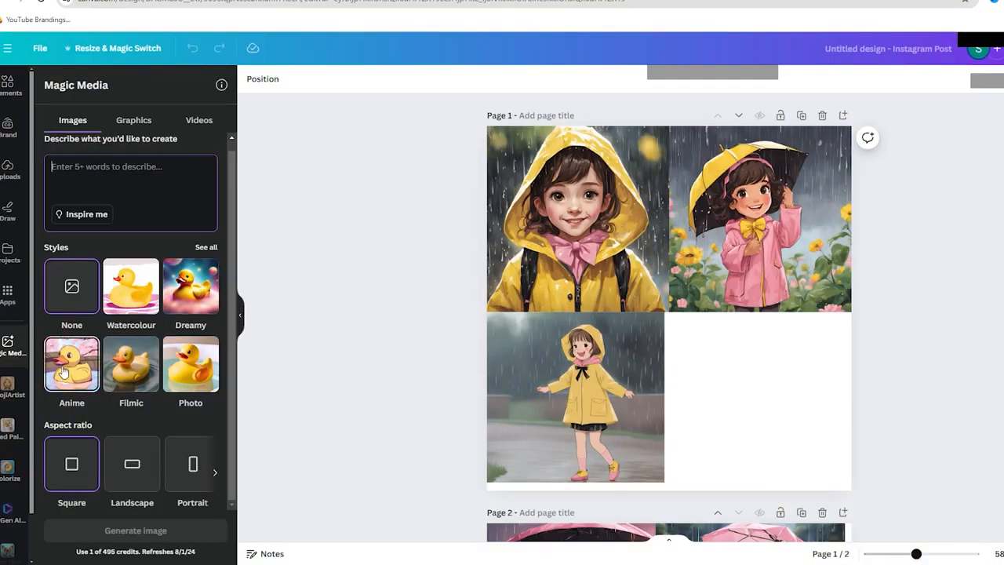
Fill page 2 with the orange-raincoat umbrella girl, then choose a new design for the Colorize app.
left_click(72, 364)
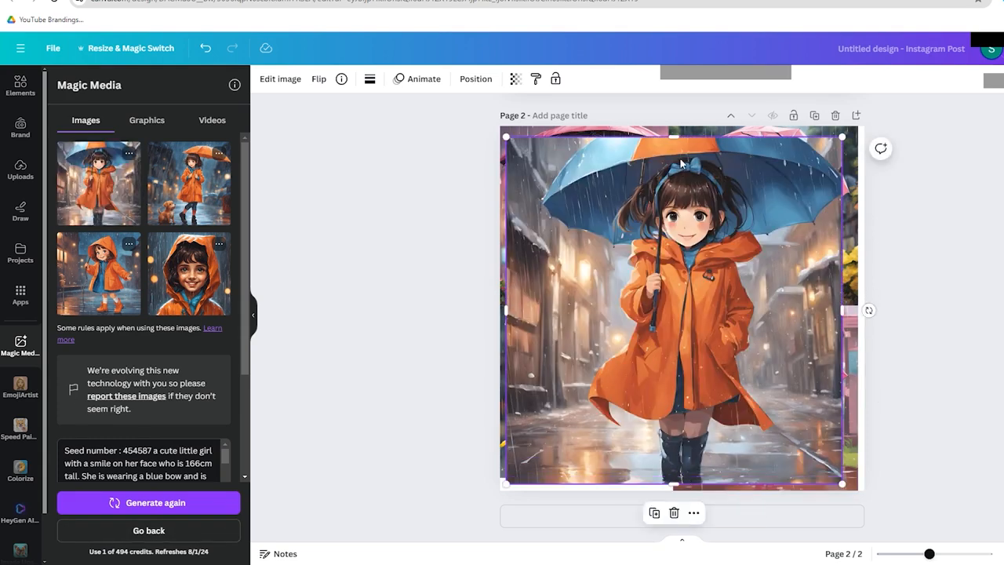
left_click_drag(672, 136, 673, 123)
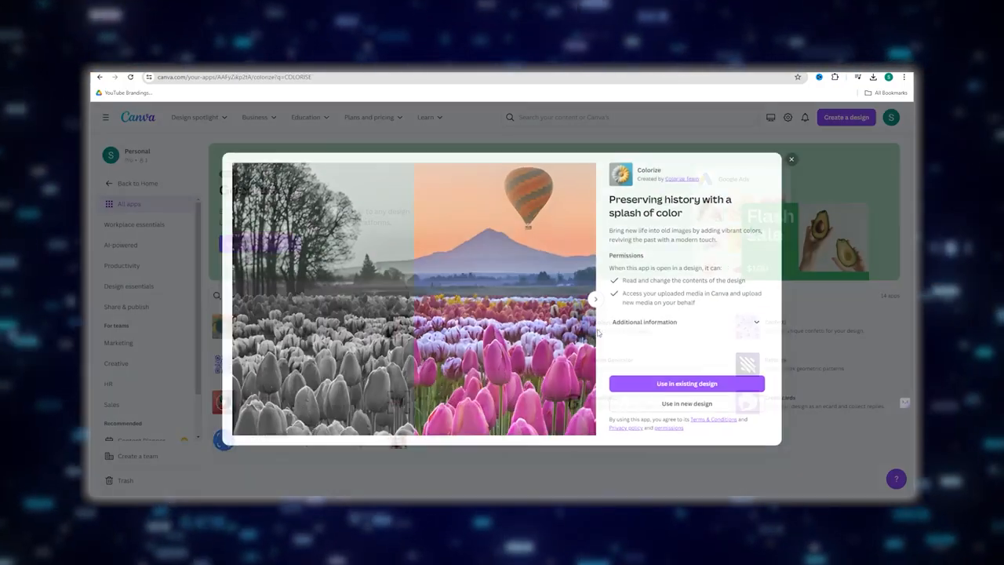
left_click(685, 403)
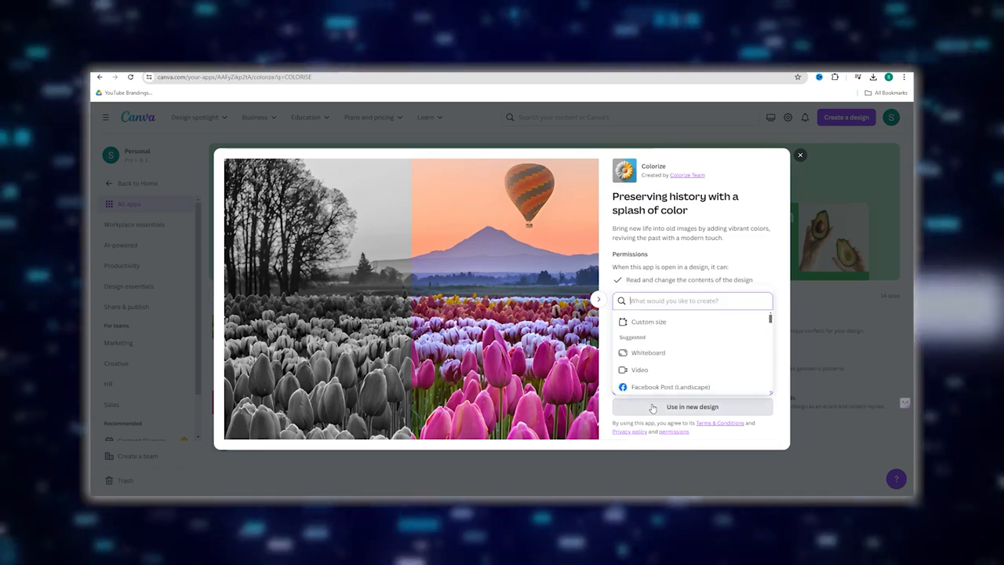